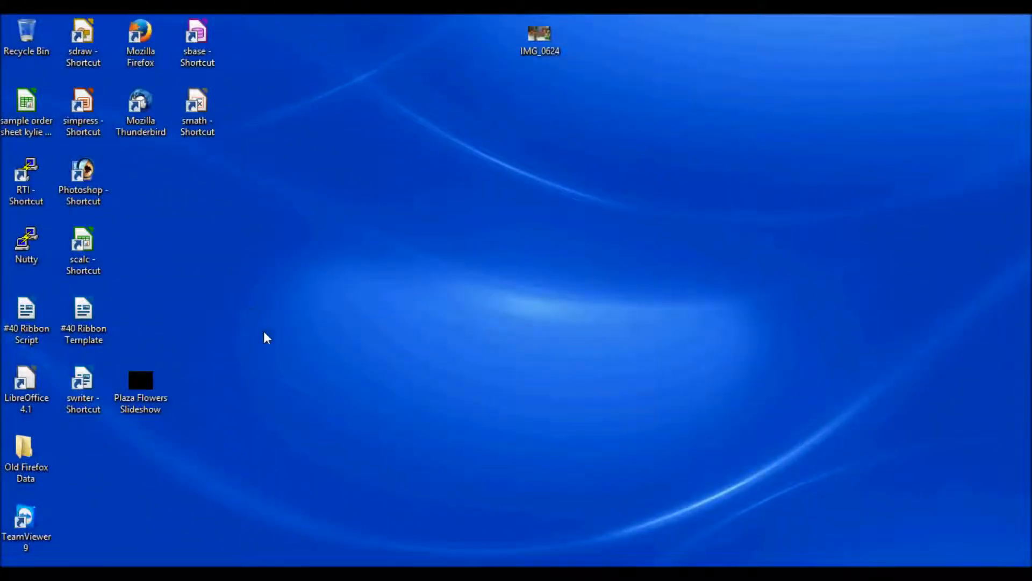
{"action": "mouse_move", "coordinate": [149, 481]}
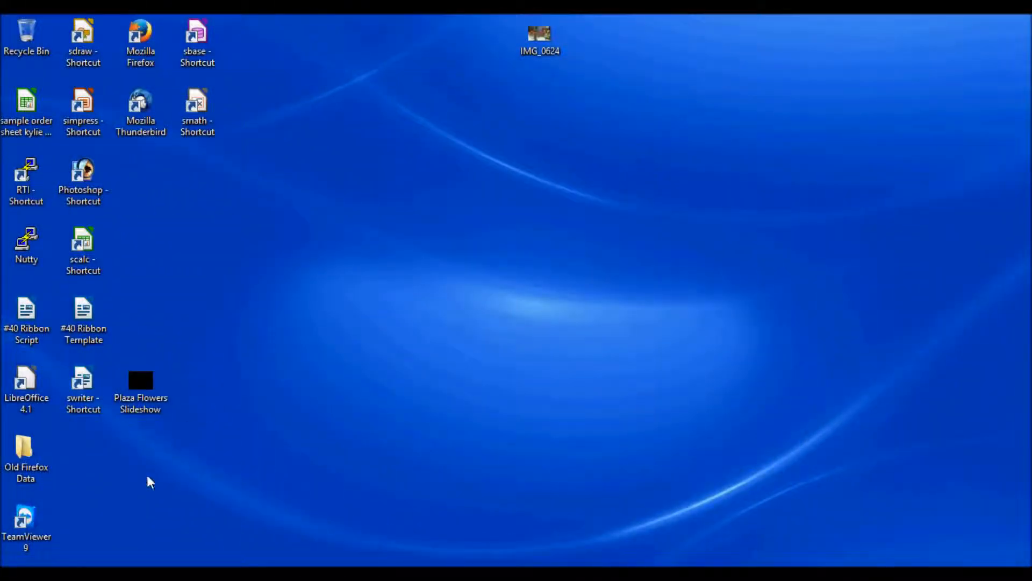
{"action": "mouse_move", "coordinate": [131, 484]}
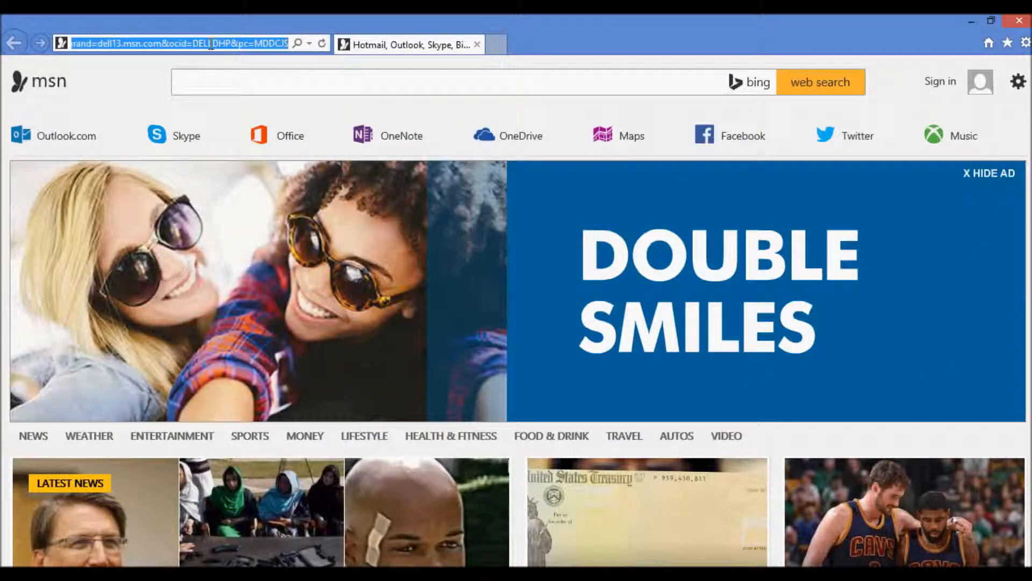
{"action": "type", "text": "www.dafont.com/"}
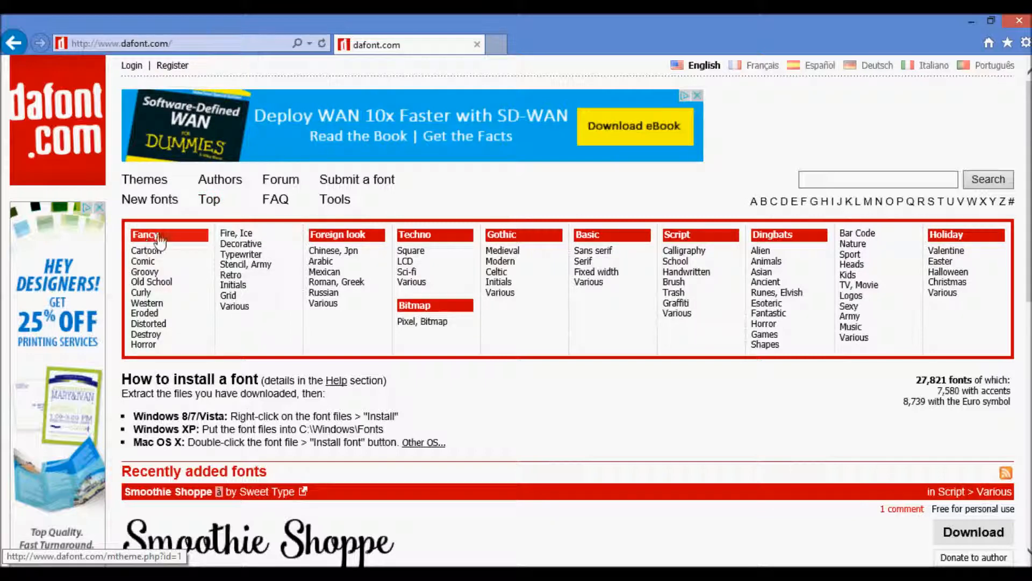
{"action": "mouse_move", "coordinate": [513, 238]}
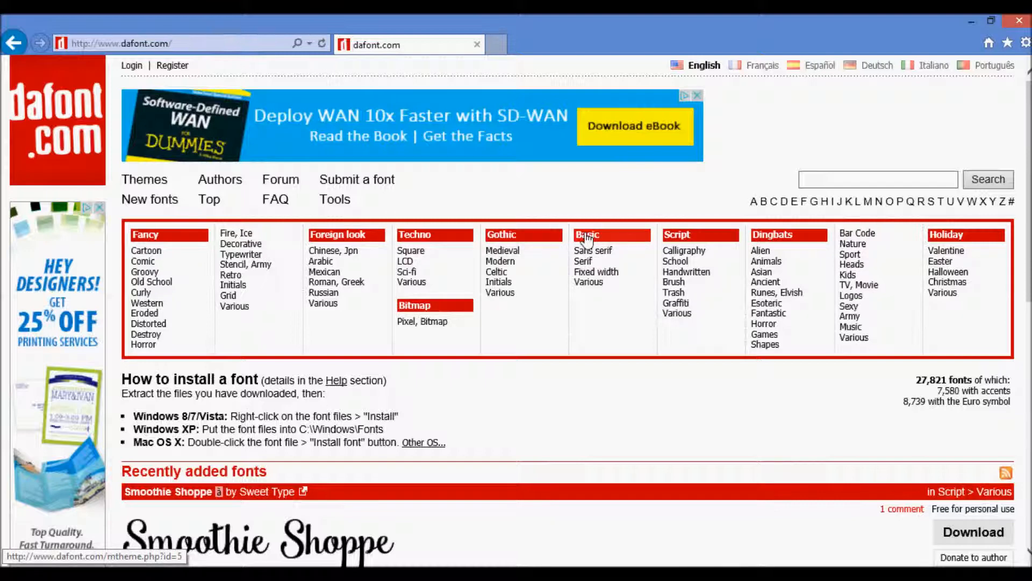
{"action": "mouse_move", "coordinate": [687, 213]}
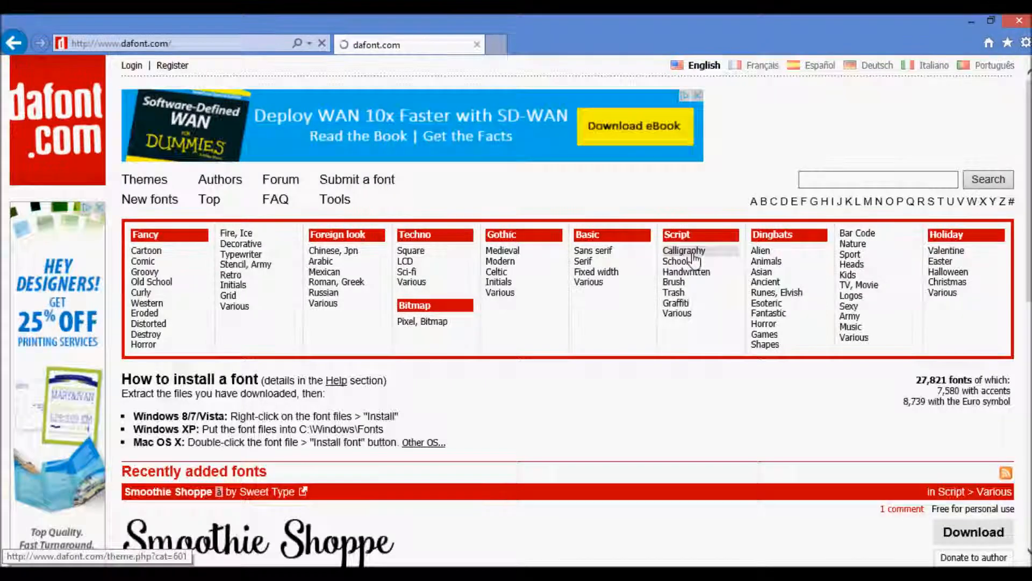
Step: Open dafont's Script > Calligraphy category and scroll through its font previews
{"action": "left_click", "coordinate": [683, 250]}
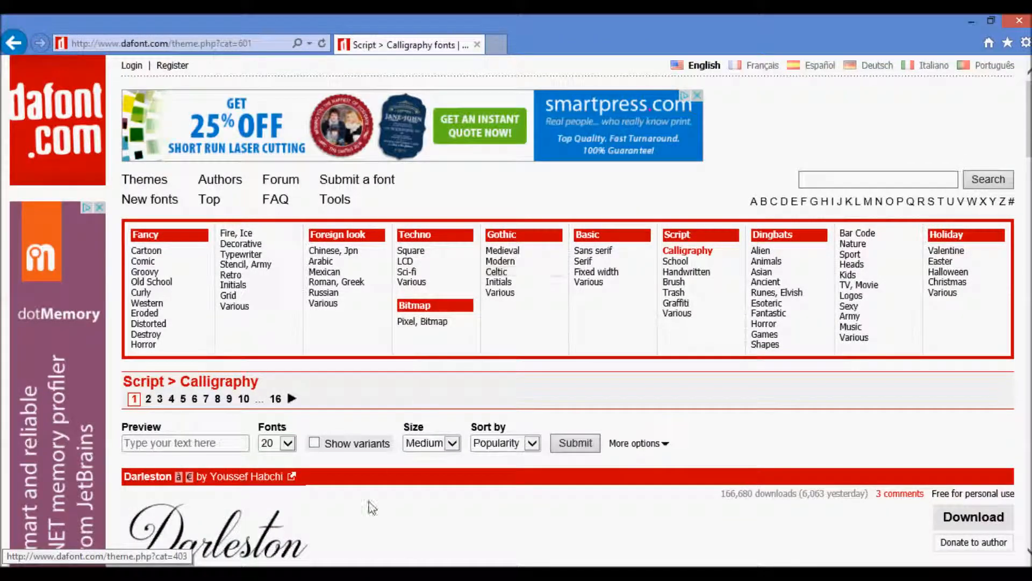
{"action": "scroll", "scroll_direction": "down", "scroll_amount": 3}
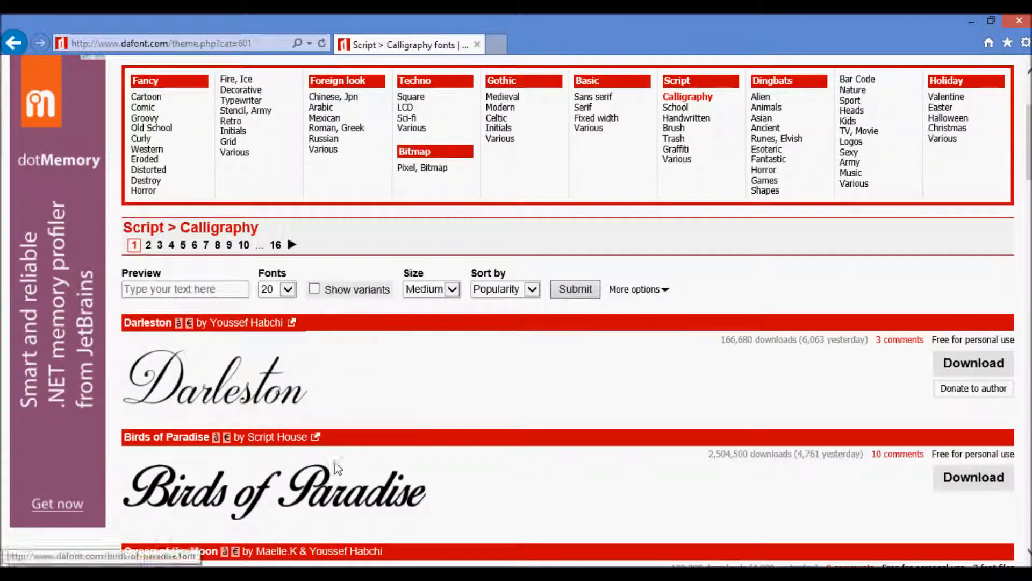
{"action": "scroll", "scroll_direction": "down", "scroll_amount": 3}
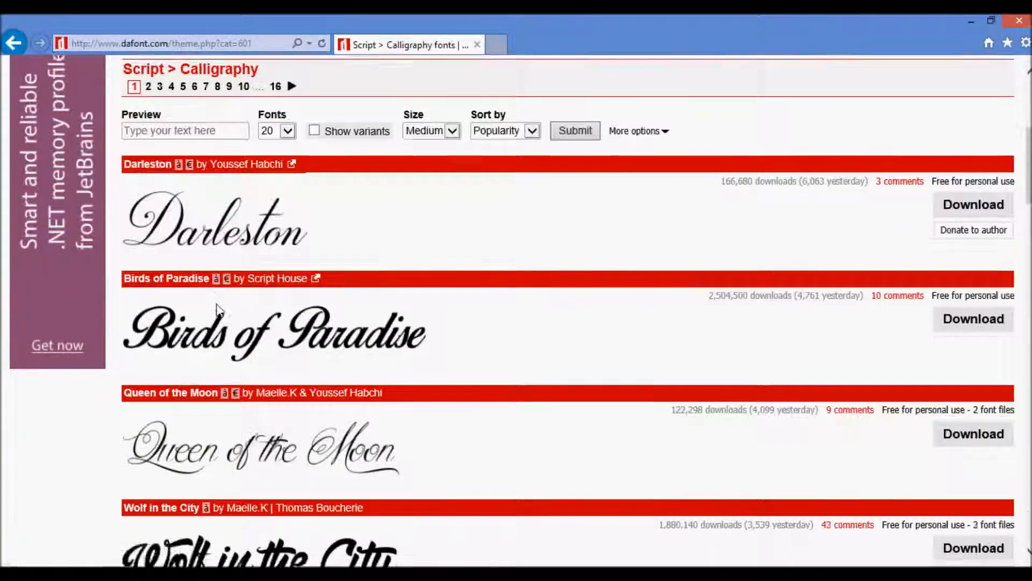
{"action": "scroll", "scroll_direction": "down", "scroll_amount": 3}
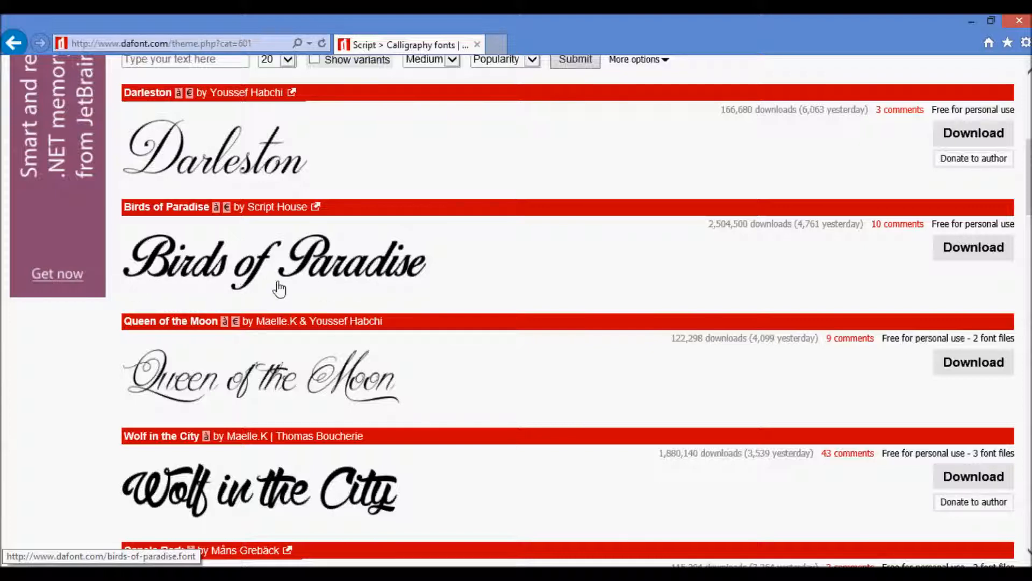
{"action": "mouse_move", "coordinate": [129, 288]}
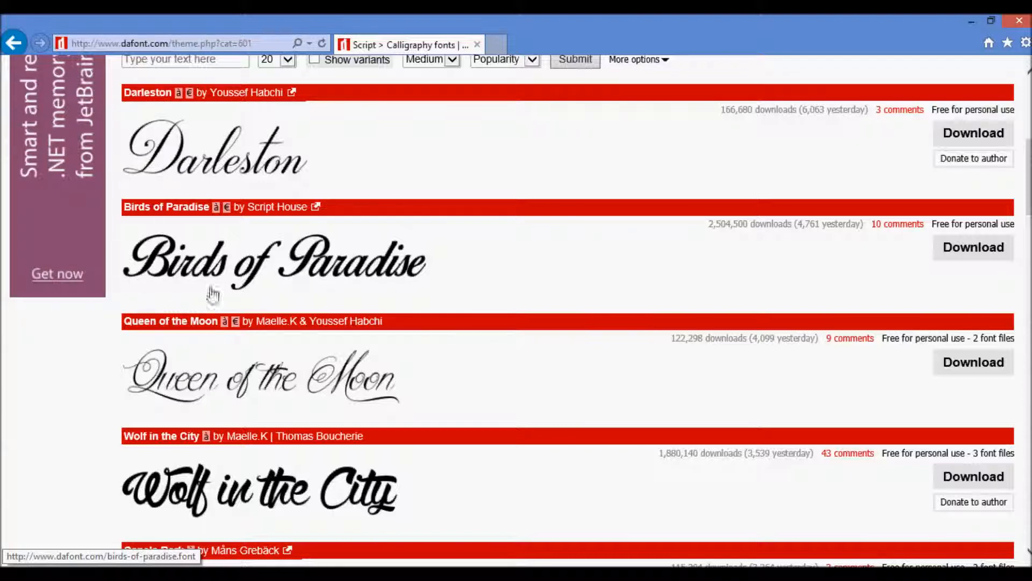
{"action": "mouse_move", "coordinate": [349, 309]}
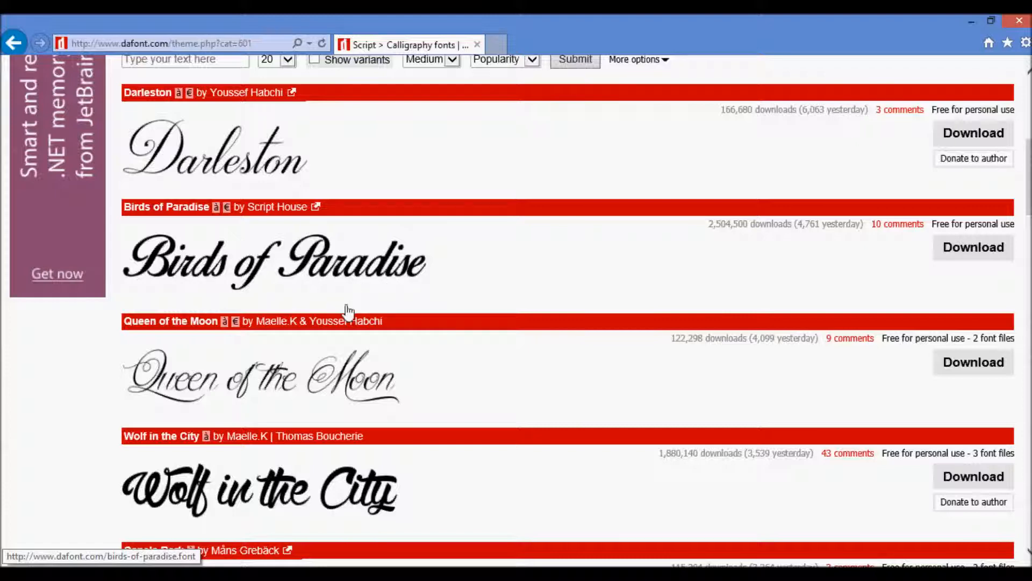
{"action": "scroll", "scroll_direction": "down", "scroll_amount": 3}
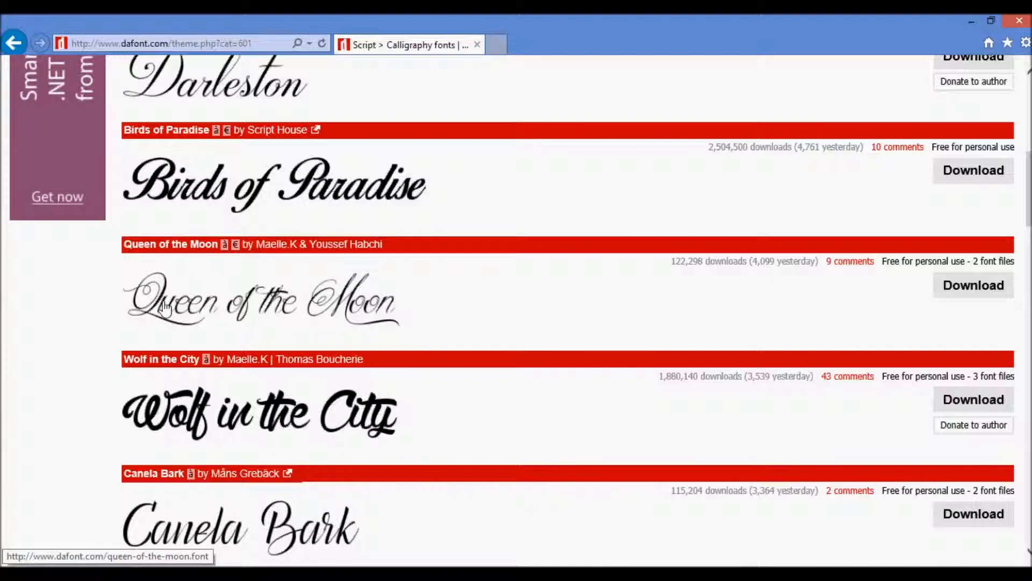
{"action": "mouse_move", "coordinate": [305, 302]}
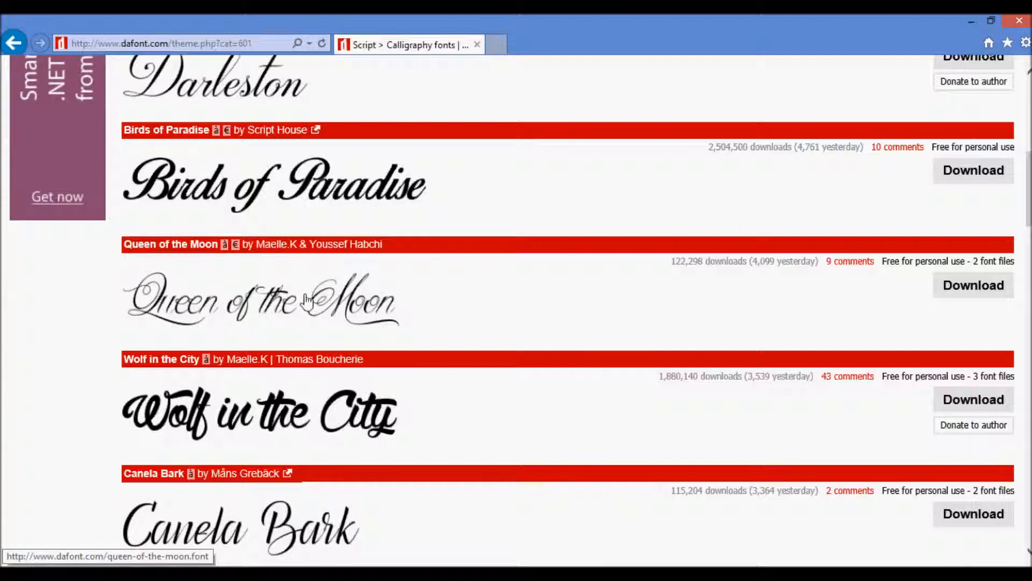
{"action": "mouse_move", "coordinate": [296, 322]}
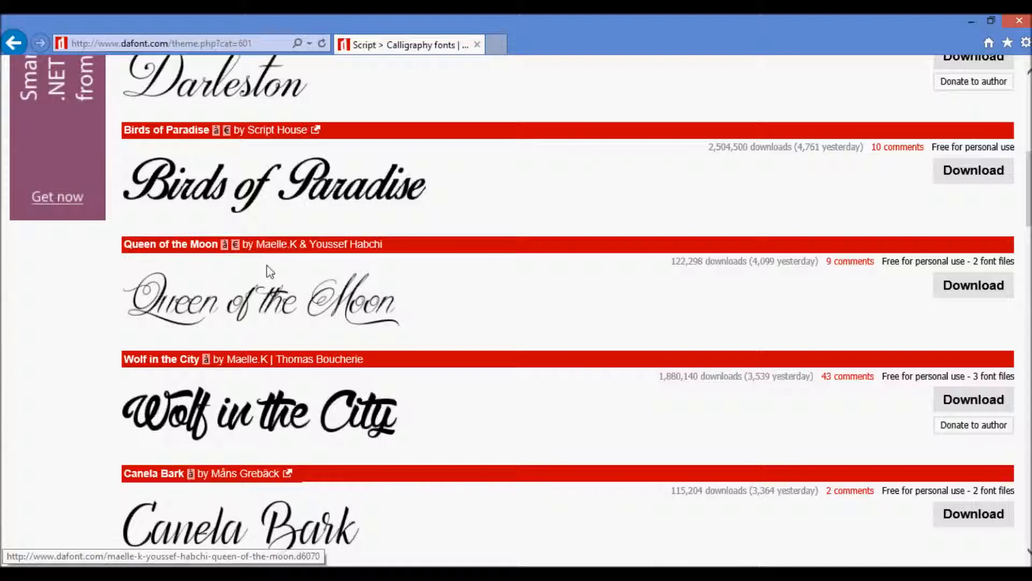
{"action": "mouse_move", "coordinate": [339, 217]}
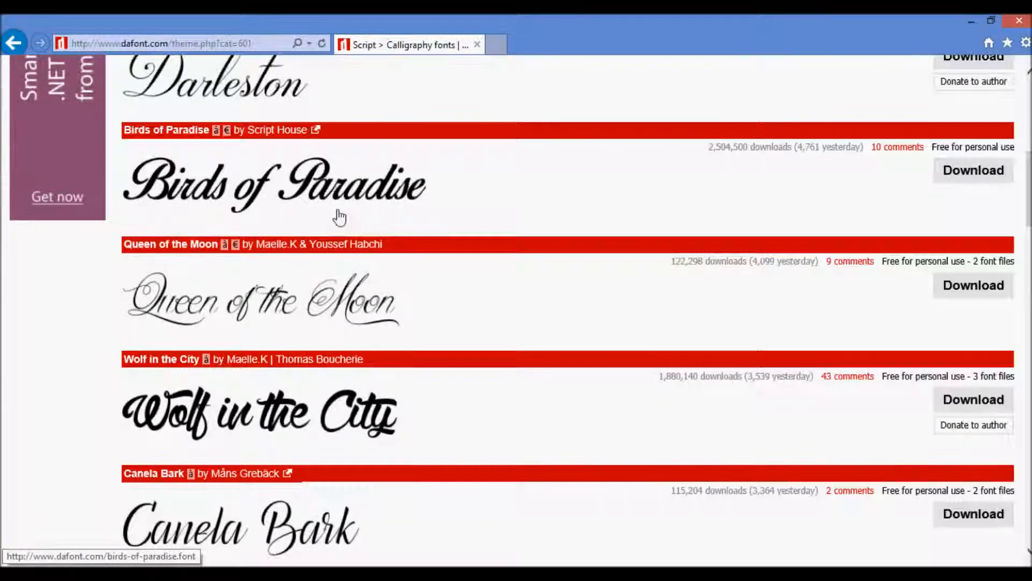
Step: Scroll the Calligraphy listing past Chopin Script and Billion Stars toward Lighthouse
{"action": "scroll", "scroll_direction": "down", "scroll_amount": 3}
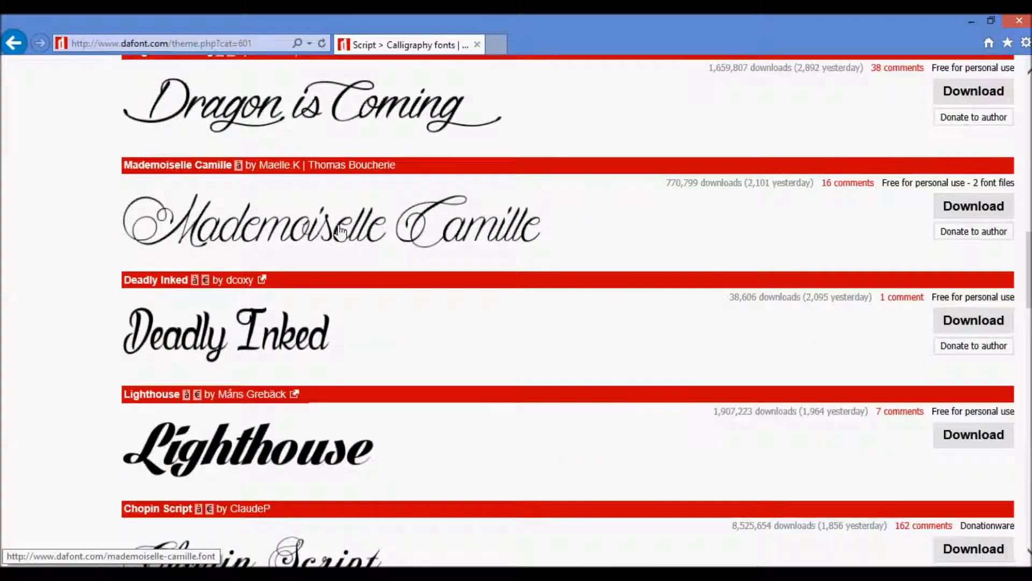
{"action": "mouse_move", "coordinate": [144, 464]}
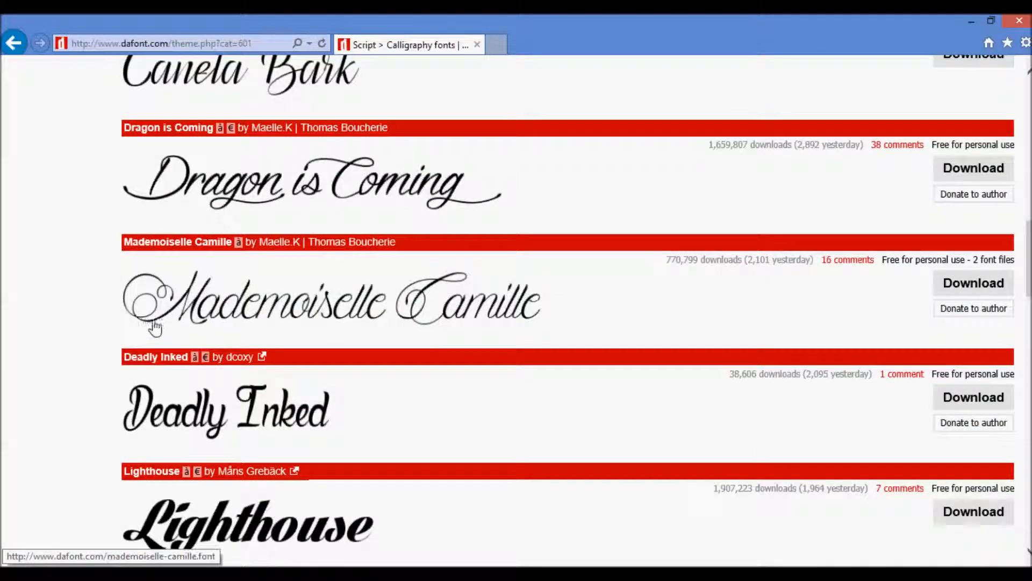
{"action": "scroll", "scroll_direction": "down", "scroll_amount": 3}
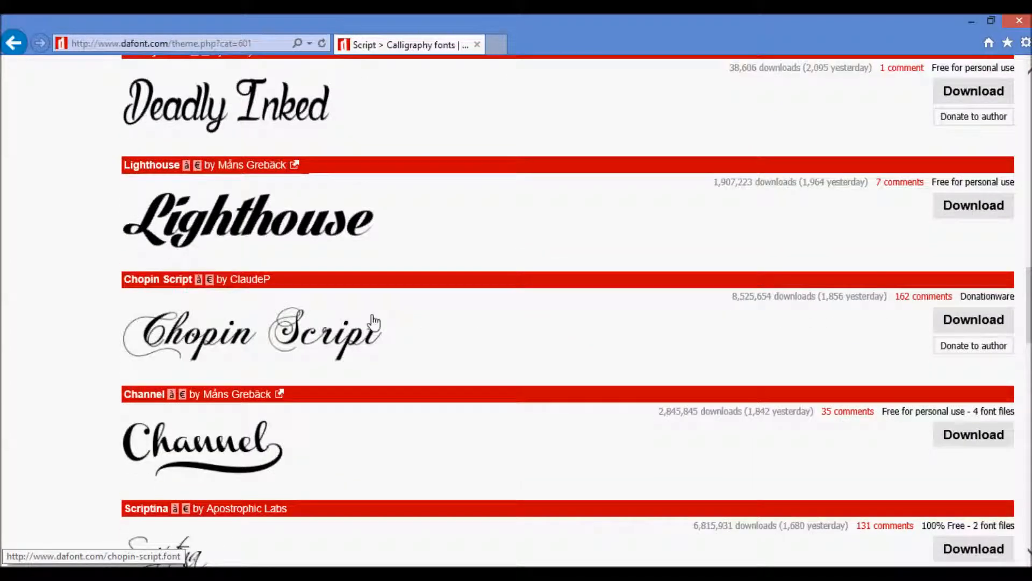
{"action": "scroll", "scroll_direction": "down", "scroll_amount": 3}
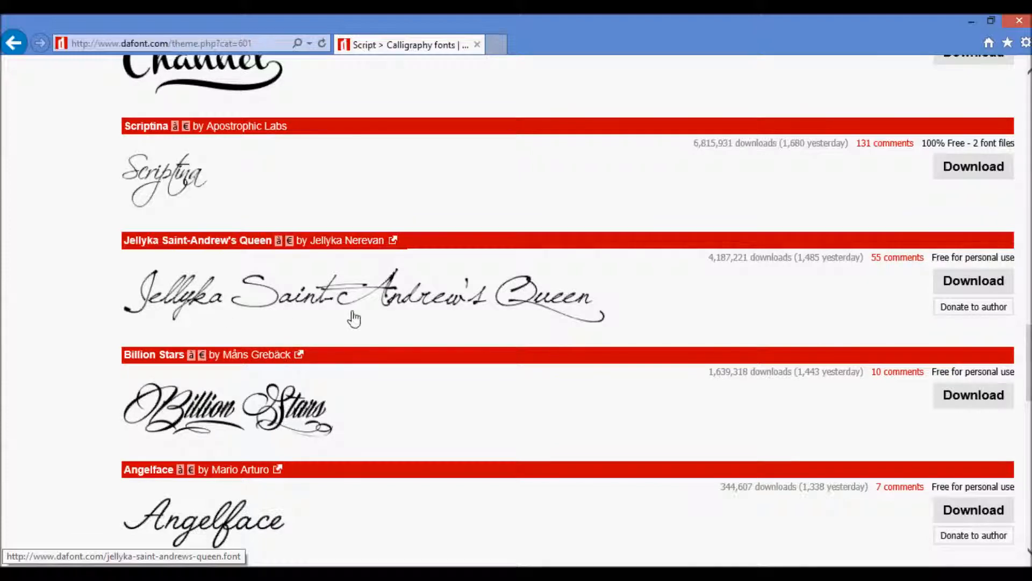
{"action": "mouse_move", "coordinate": [142, 279]}
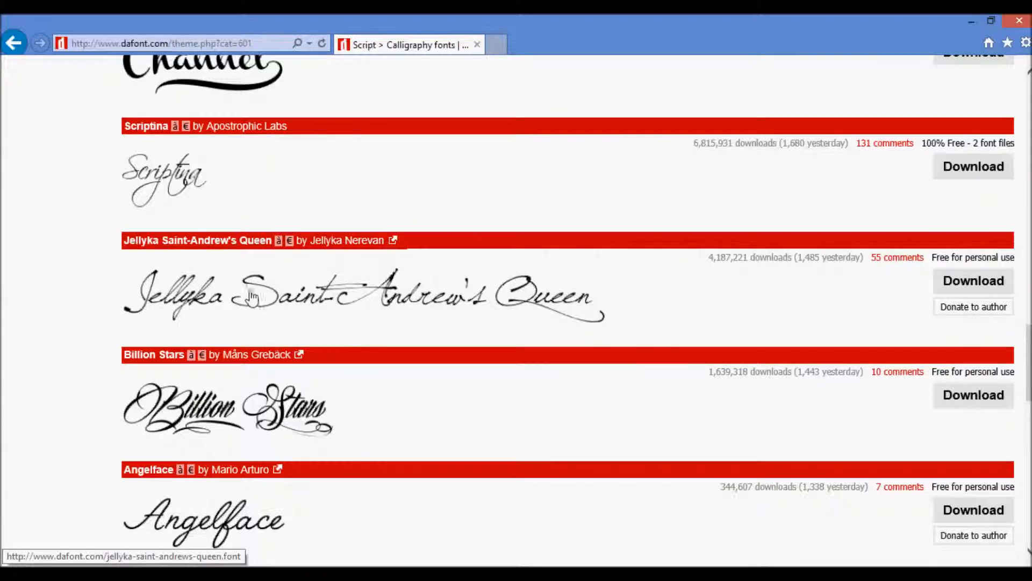
{"action": "mouse_move", "coordinate": [393, 322]}
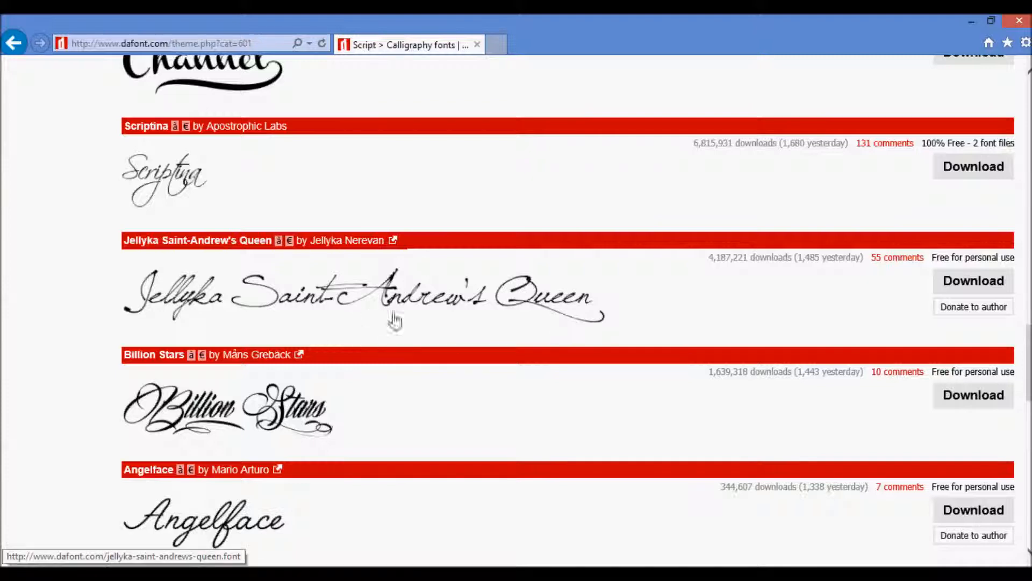
{"action": "scroll", "scroll_direction": "down", "scroll_amount": 3}
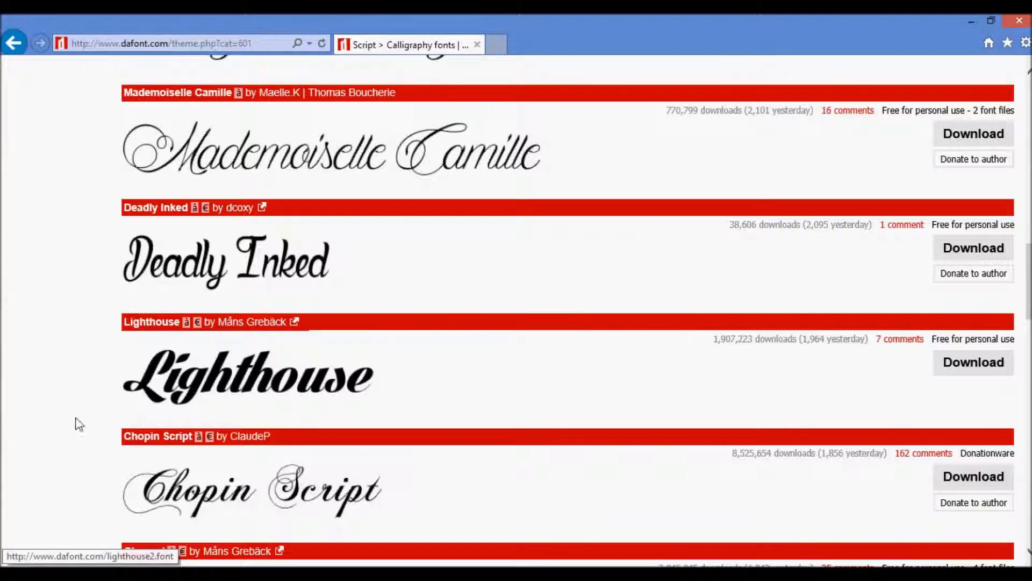
{"action": "mouse_move", "coordinate": [446, 397]}
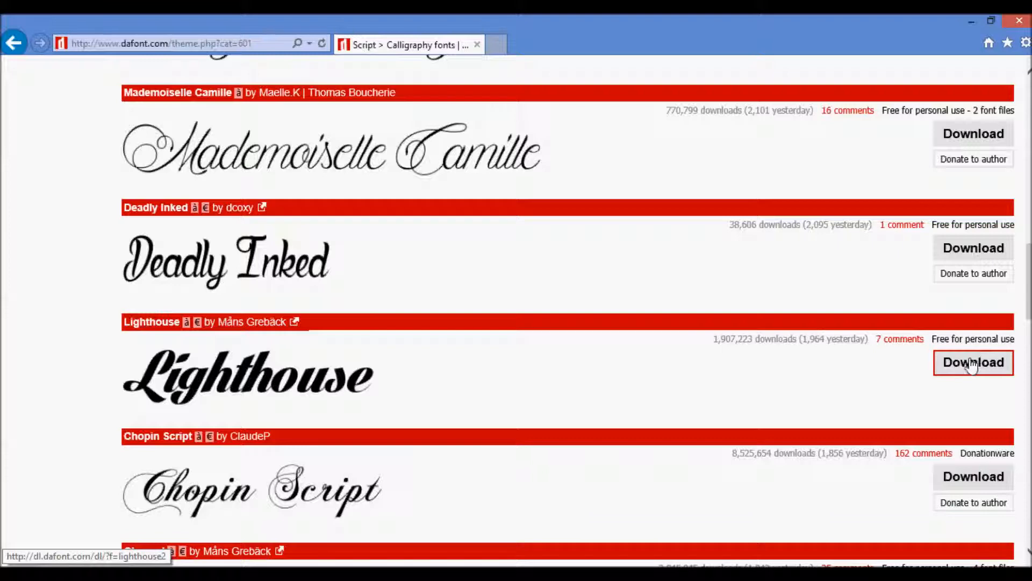
Step: Download and save the Lighthouse font zip, then open the archive
{"action": "left_click", "coordinate": [973, 361]}
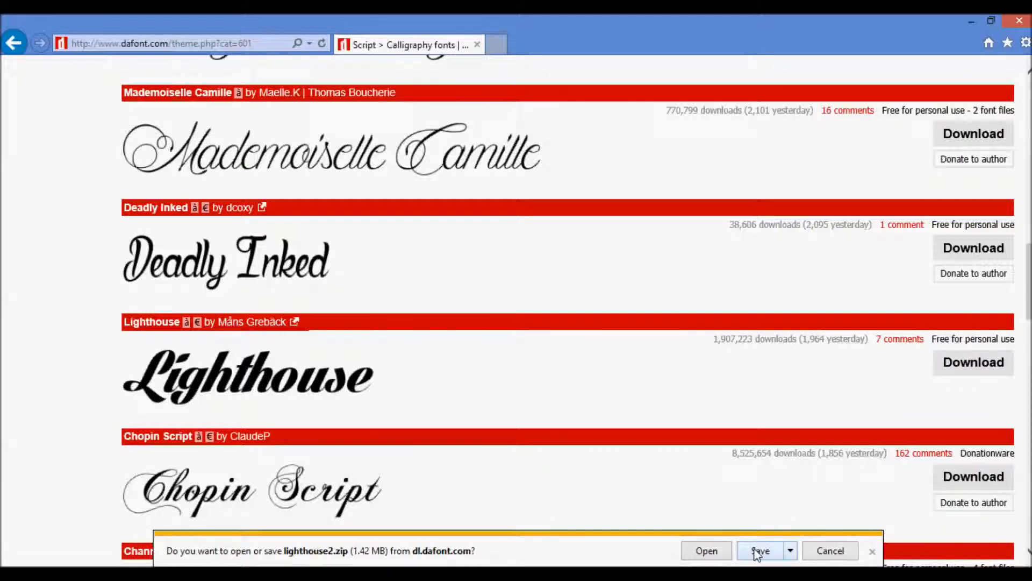
{"action": "left_click", "coordinate": [761, 550]}
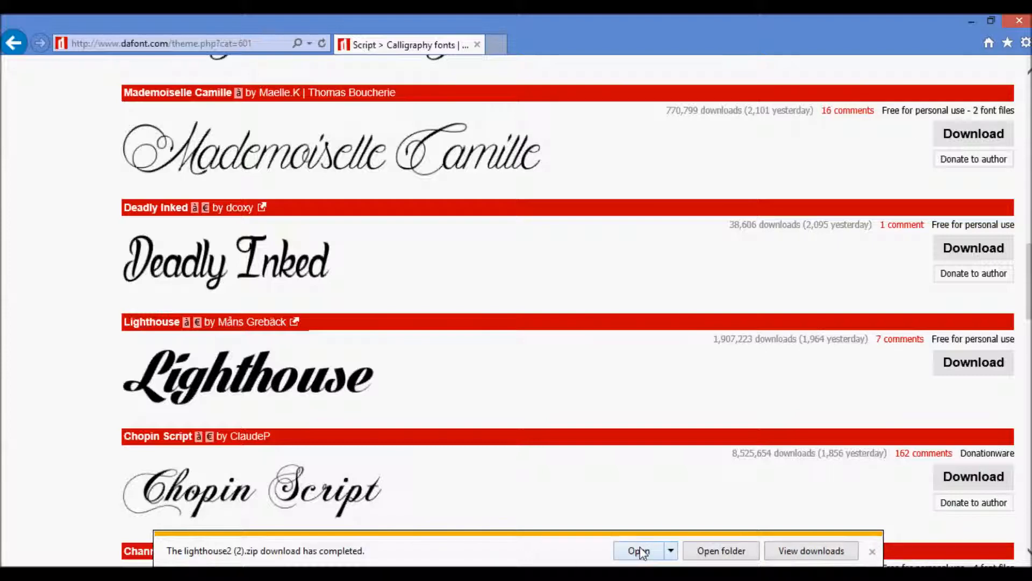
{"action": "left_click", "coordinate": [638, 551]}
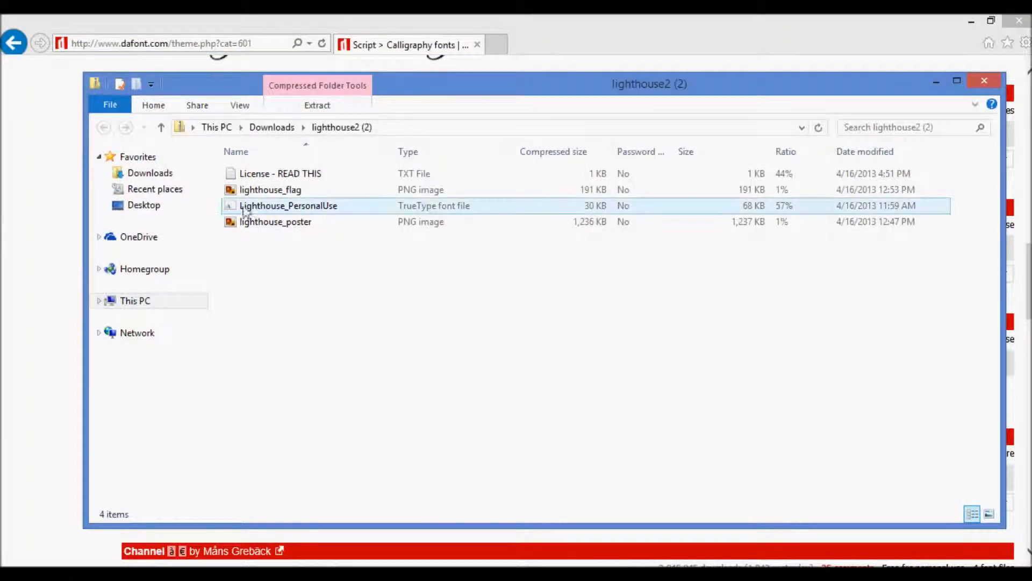
Step: Select the License - READ THIS and lighthouse_flag files in the lighthouse2 (2) archive
{"action": "left_click", "coordinate": [280, 173]}
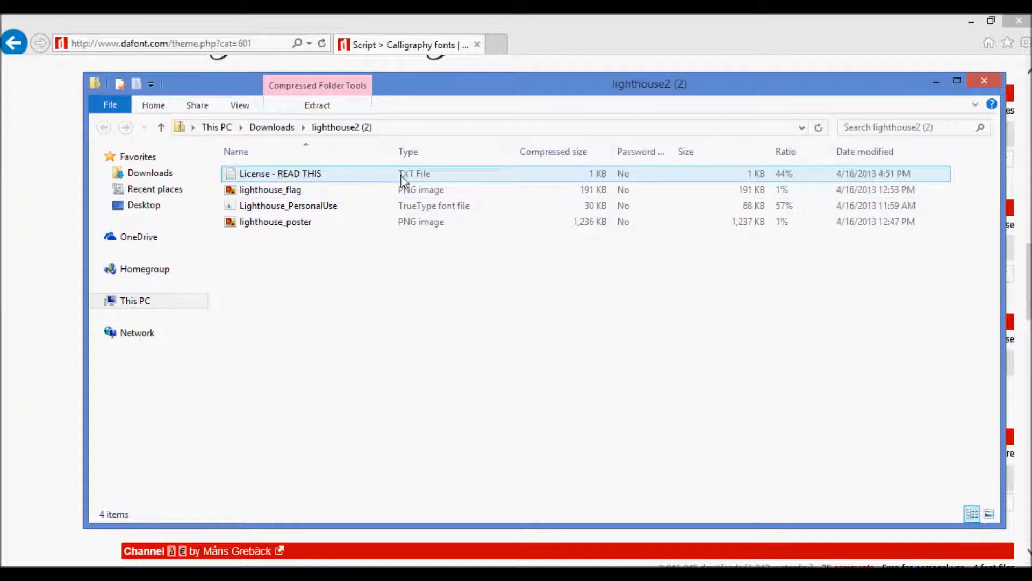
{"action": "left_click", "coordinate": [288, 205]}
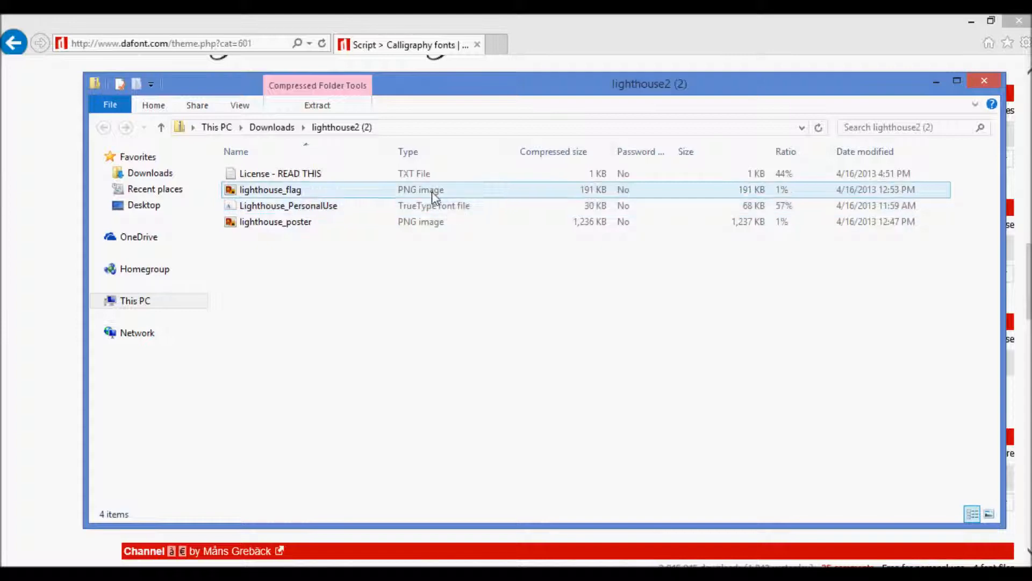
{"action": "left_click", "coordinate": [280, 173]}
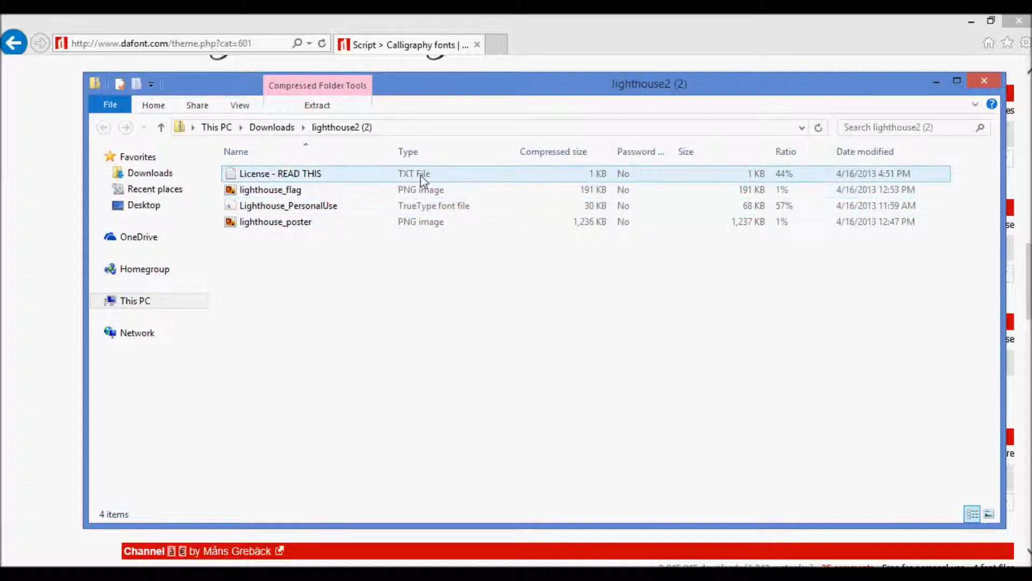
{"action": "left_click", "coordinate": [287, 206]}
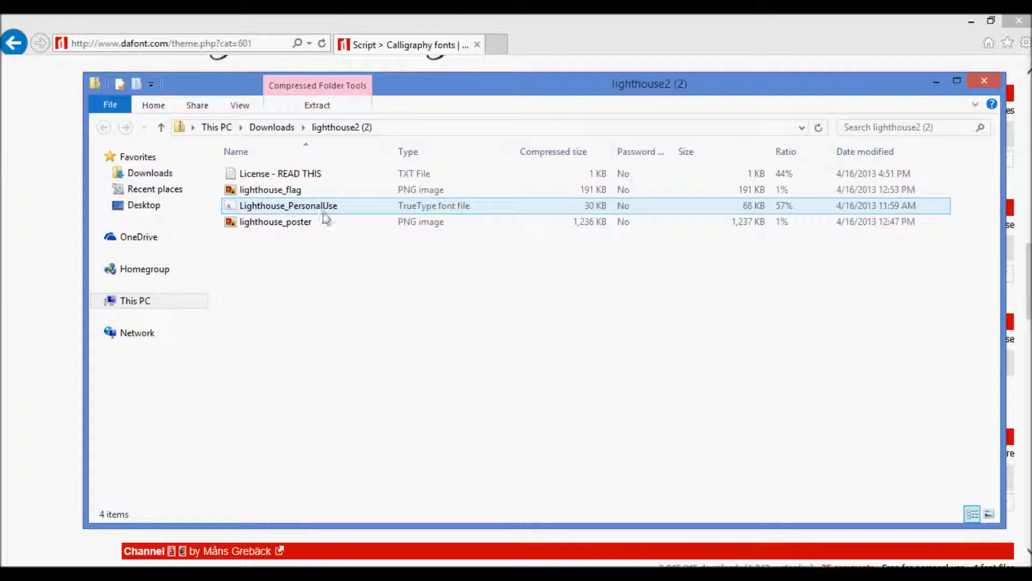
Step: Preview Lighthouse_PersonalUse in Font Viewer, install it, and close the preview
{"action": "double_click", "coordinate": [288, 205]}
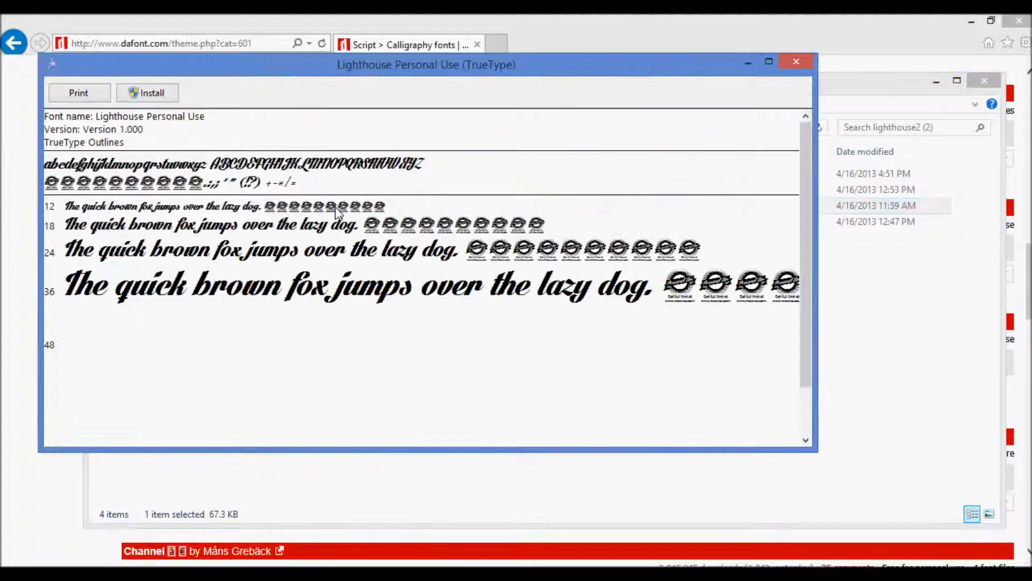
{"action": "scroll", "scroll_direction": "down", "scroll_amount": 3}
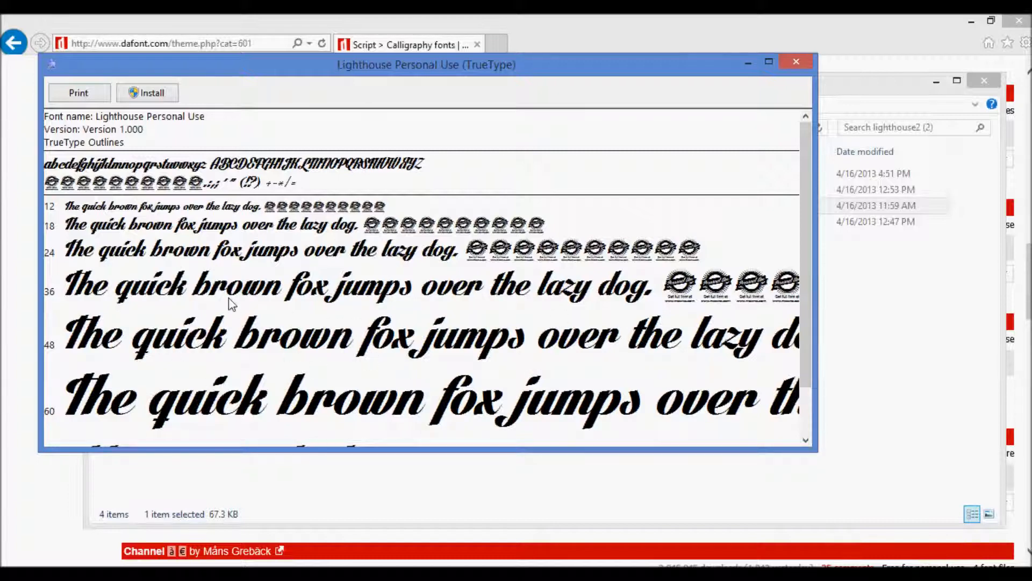
{"action": "left_click", "coordinate": [147, 92]}
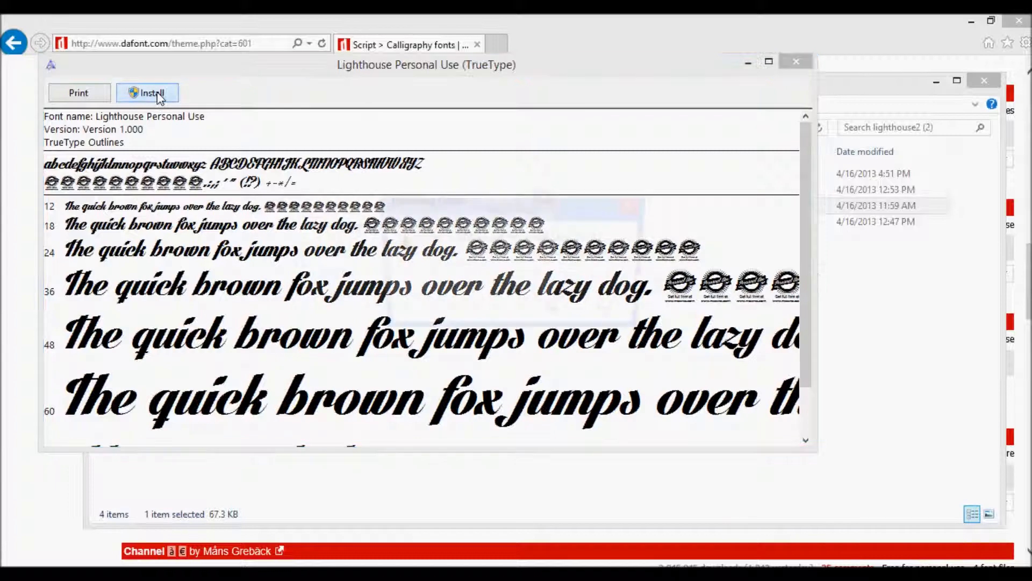
{"action": "left_click", "coordinate": [146, 92]}
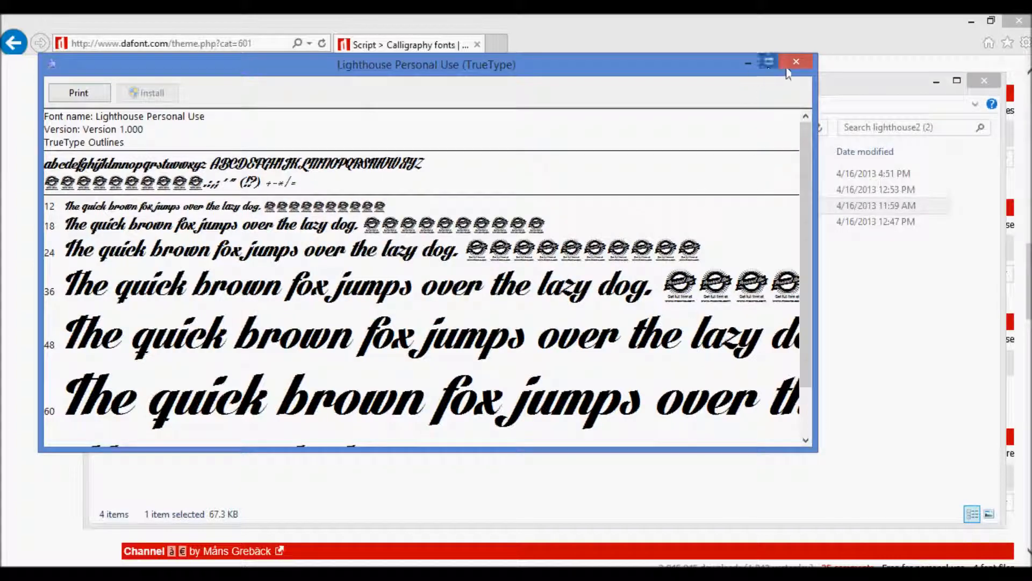
{"action": "left_click", "coordinate": [795, 61]}
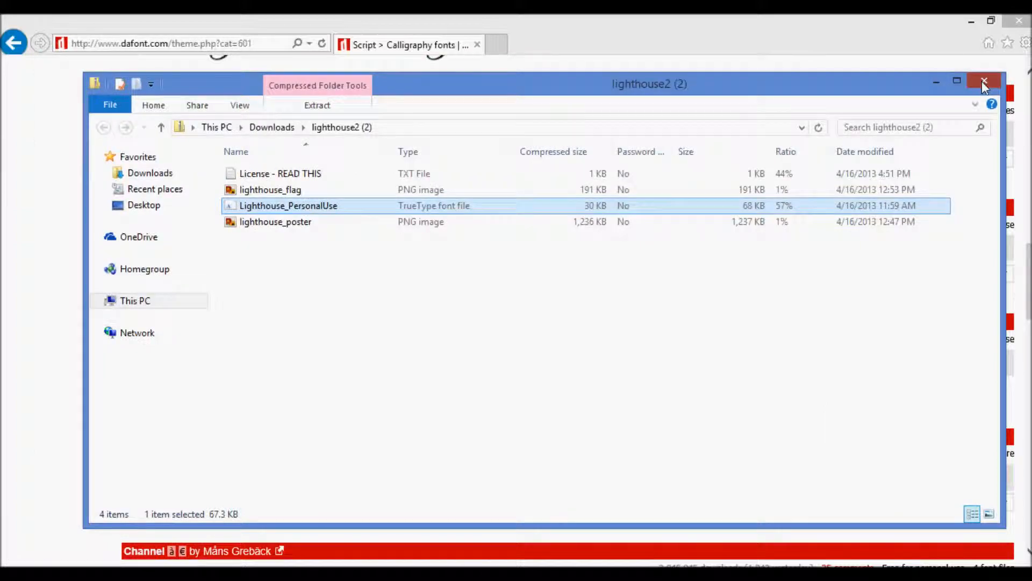
Step: Close the archive window and open the #40 Ribbon Template document in Writer
{"action": "left_click", "coordinate": [985, 83]}
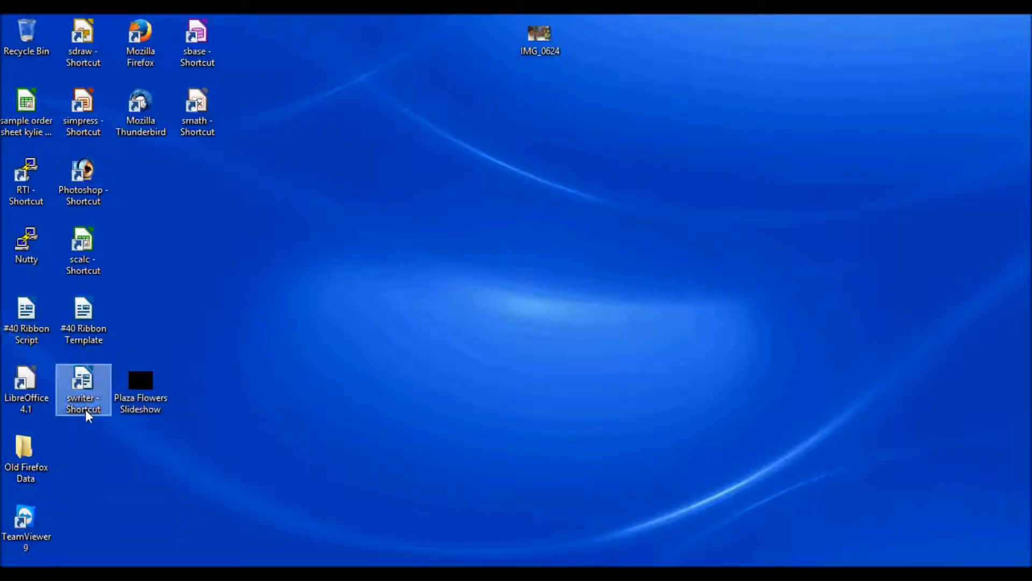
{"action": "left_click", "coordinate": [83, 321]}
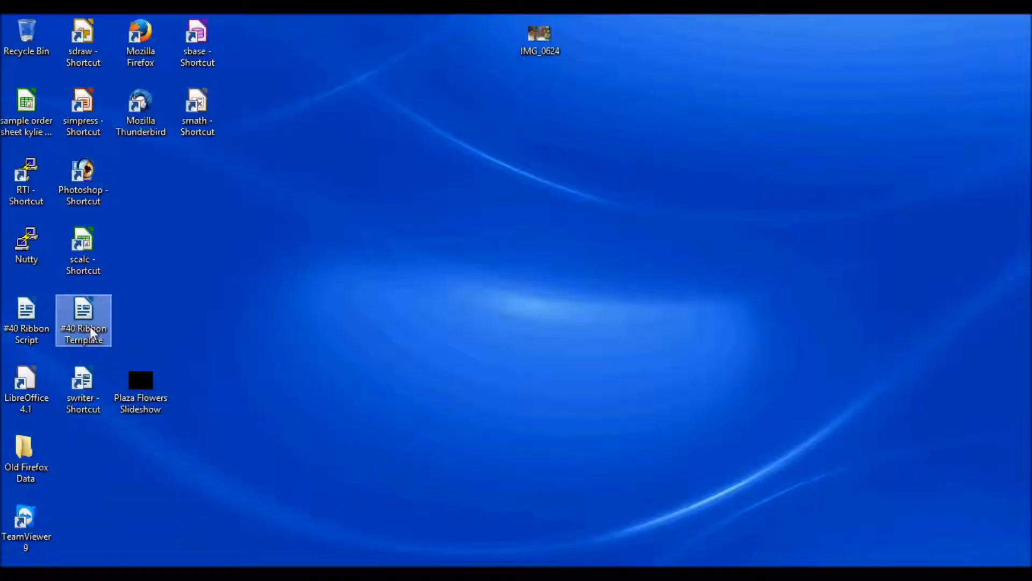
{"action": "double_click", "coordinate": [83, 310]}
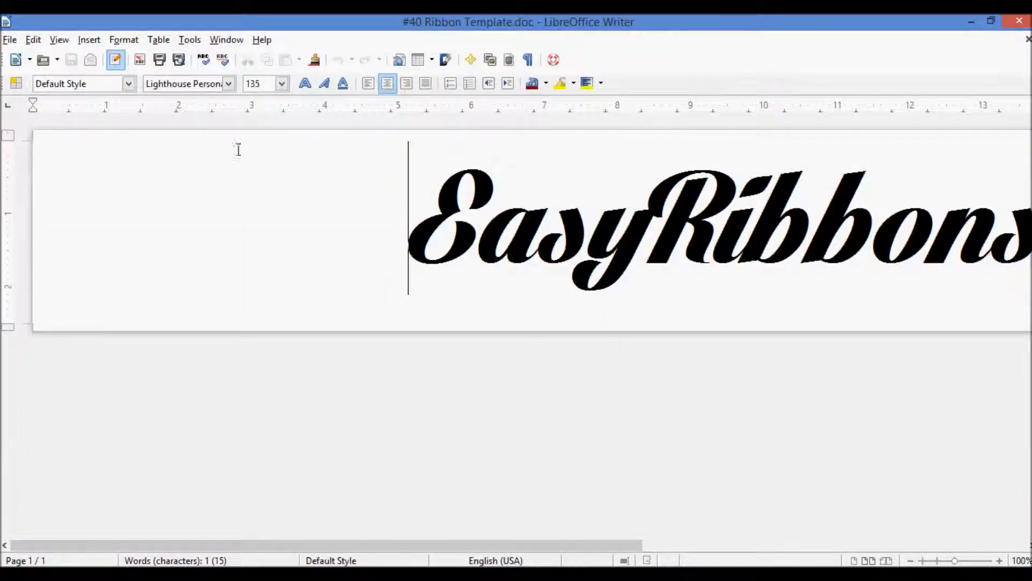
{"action": "left_click", "coordinate": [229, 83]}
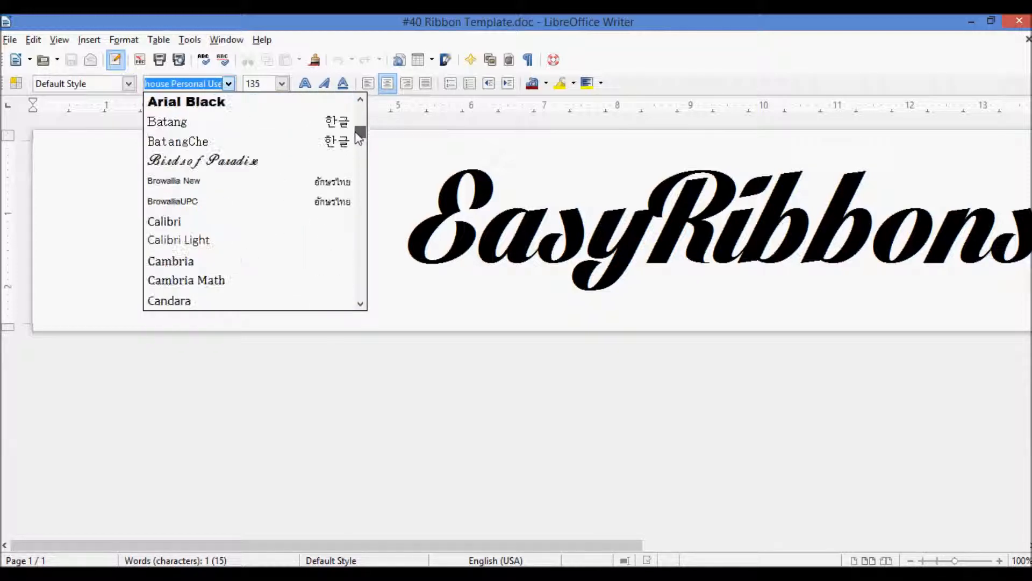
{"action": "mouse_move", "coordinate": [198, 122]}
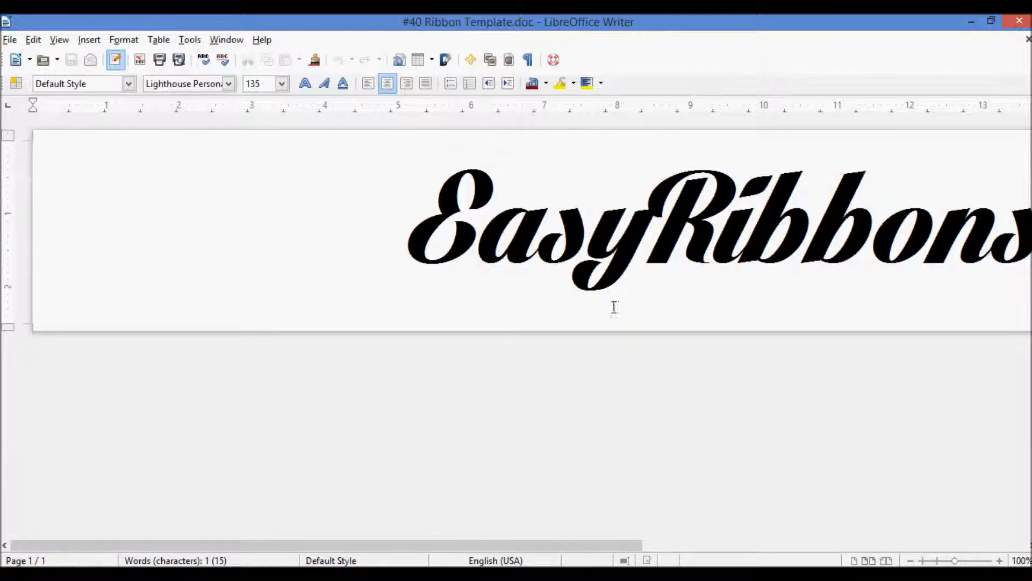
{"action": "mouse_move", "coordinate": [246, 275]}
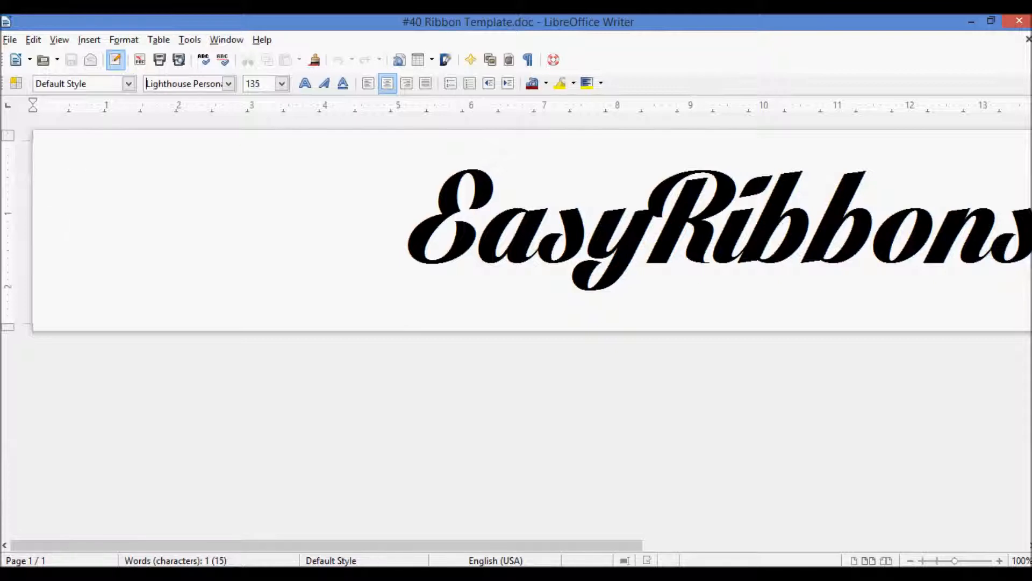
{"action": "scroll", "scroll_direction": "right", "scroll_amount": 3}
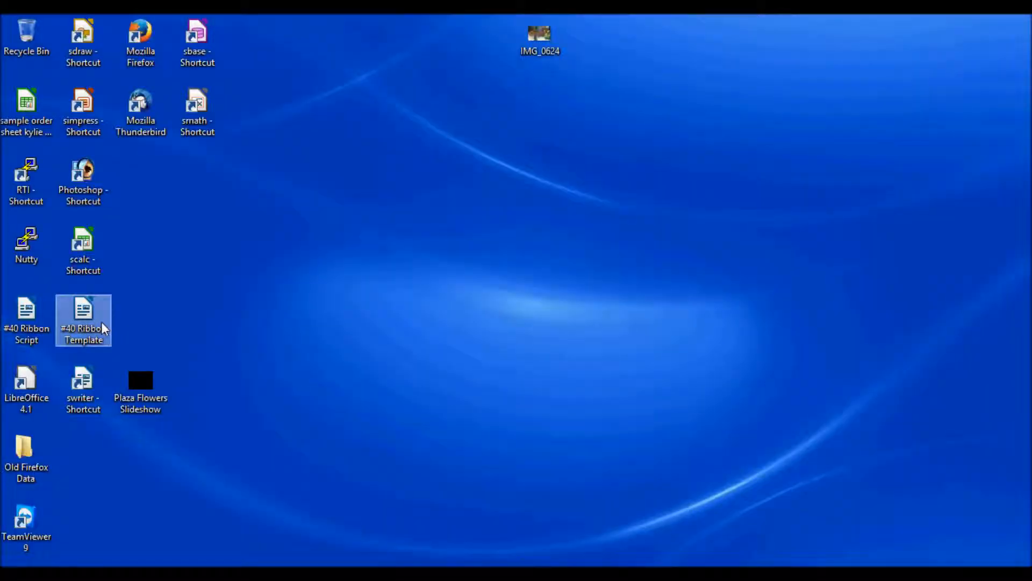
Step: Reopen #40 Ribbon Template, zoom to Page Width, and place the cursor after EasyRibbons.com
{"action": "double_click", "coordinate": [83, 321]}
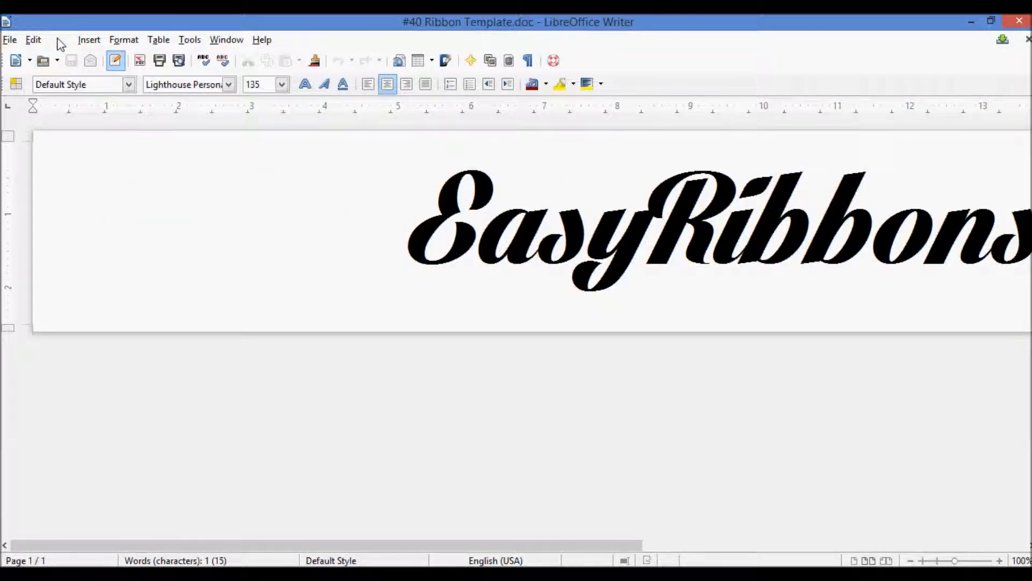
{"action": "left_click", "coordinate": [59, 40]}
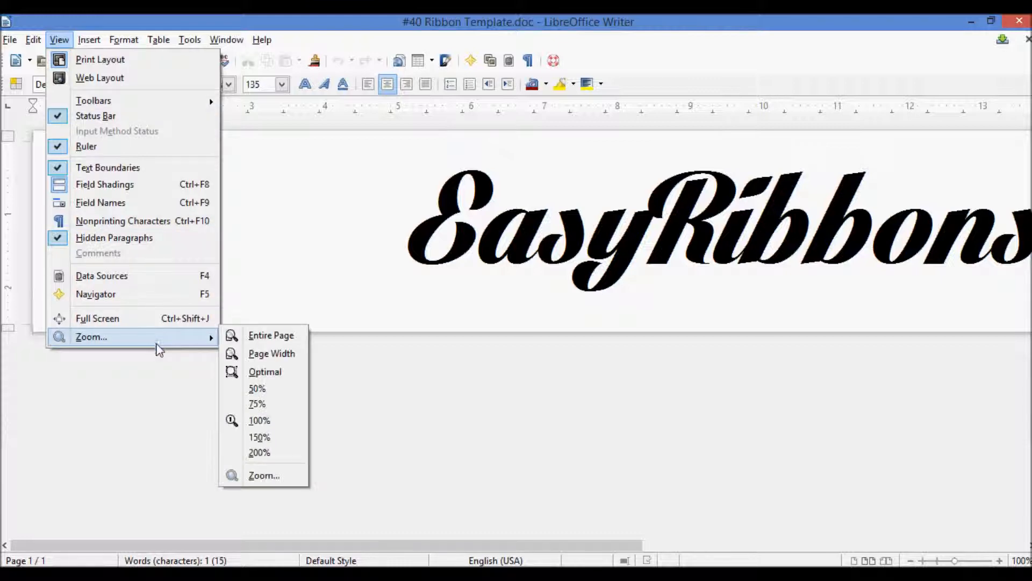
{"action": "left_click", "coordinate": [271, 335]}
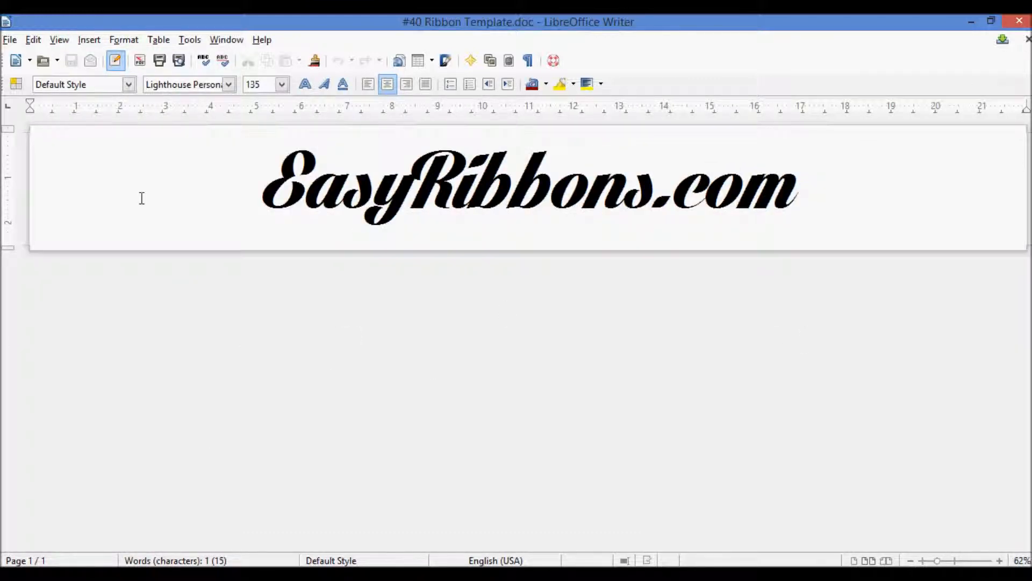
{"action": "mouse_move", "coordinate": [379, 215]}
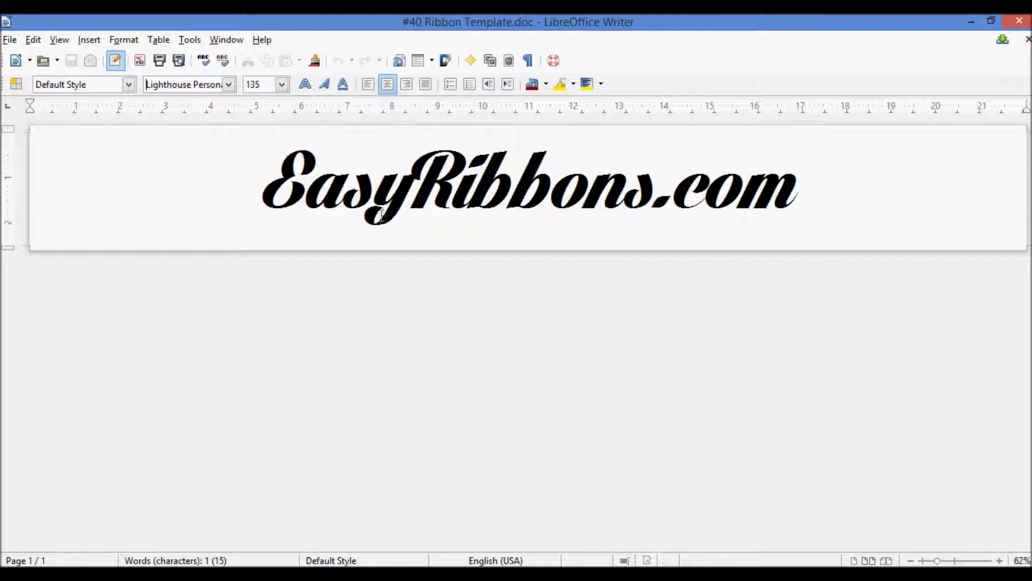
{"action": "mouse_move", "coordinate": [387, 283]}
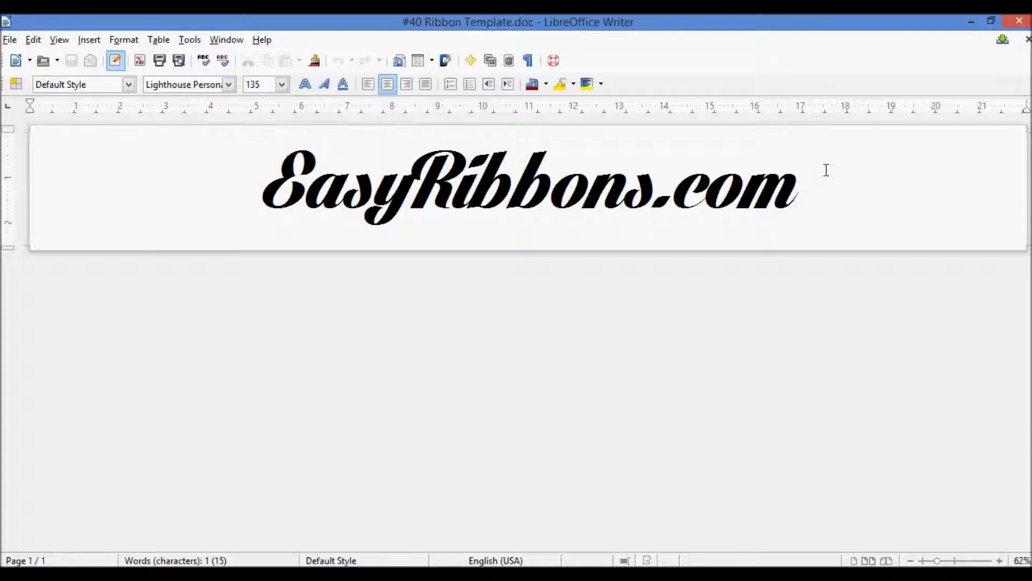
{"action": "left_click", "coordinate": [796, 191]}
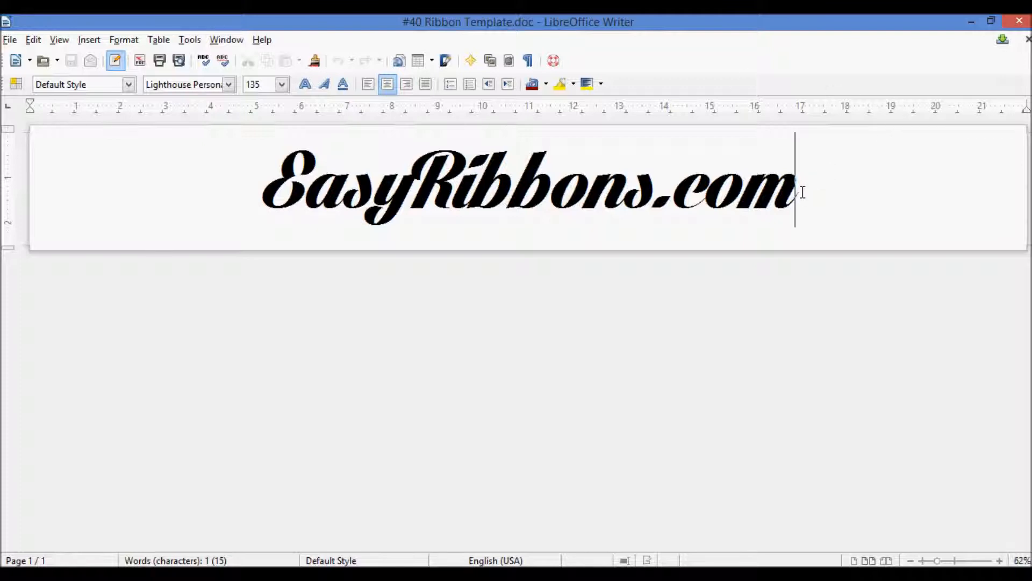
Step: Select all the ribbon text and type 'Golfer Fest' over EasyRibbons.com
{"action": "key", "text": "ctrl+a"}
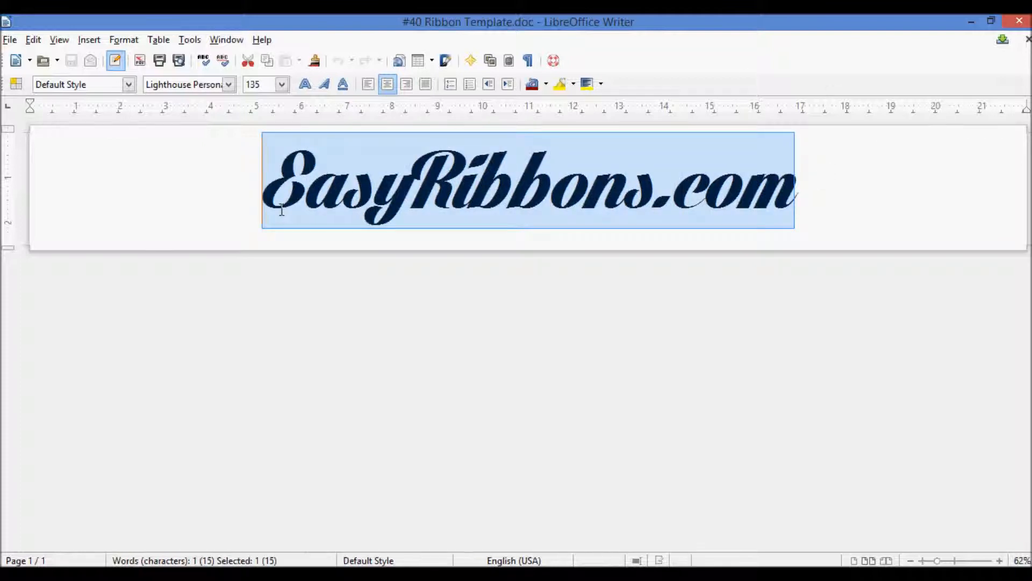
{"action": "type", "text": "Golfe"}
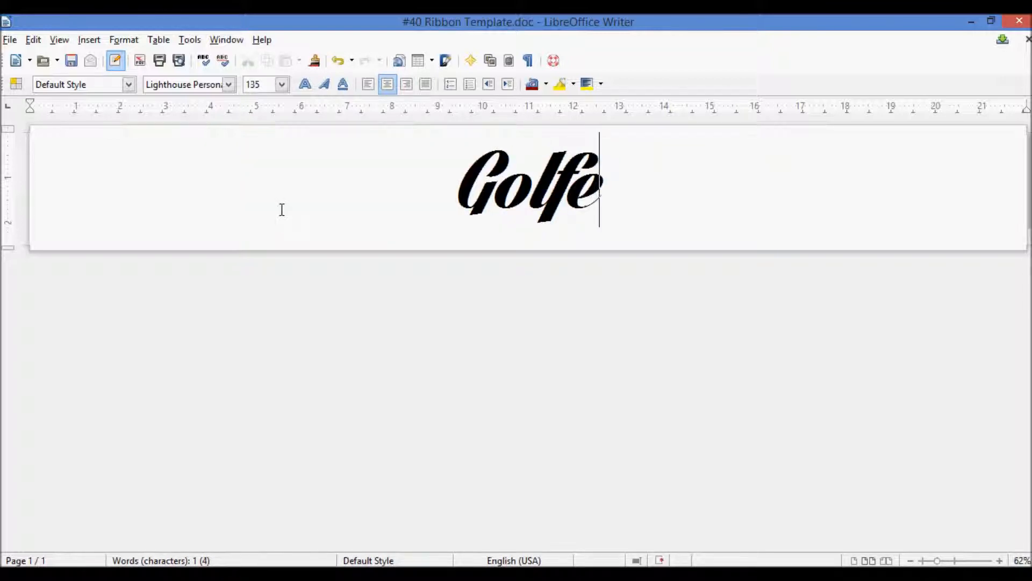
{"action": "type", "text": "r Pest"}
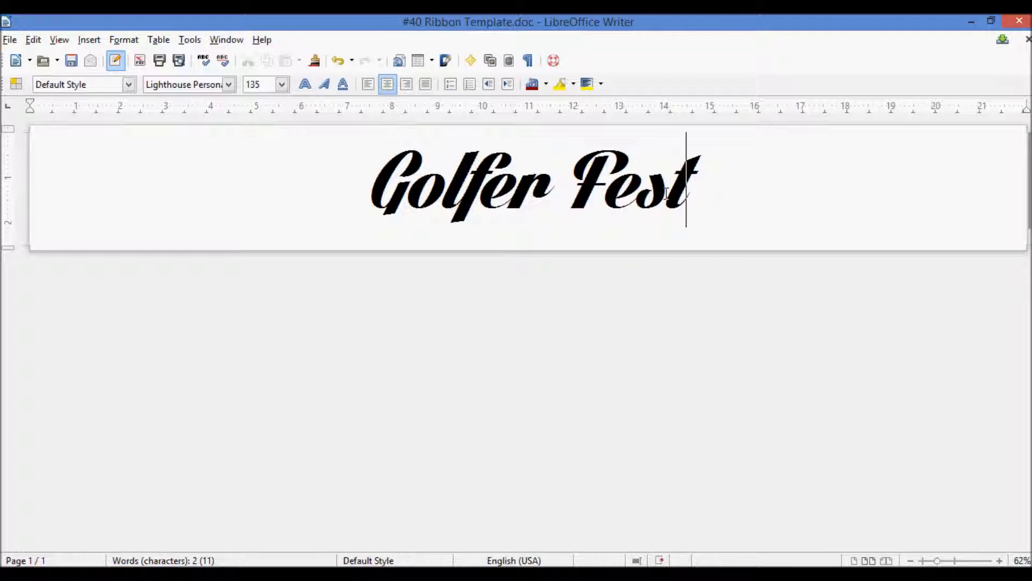
{"action": "mouse_move", "coordinate": [798, 182]}
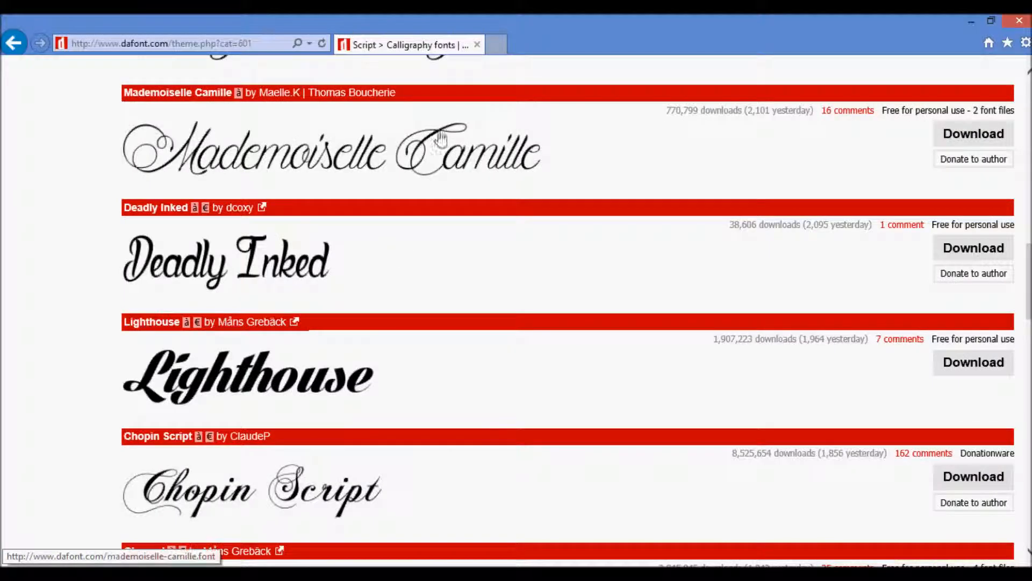
Step: In a new tab, search Google for 'golf clipart black and white'
{"action": "left_click", "coordinate": [648, 44]}
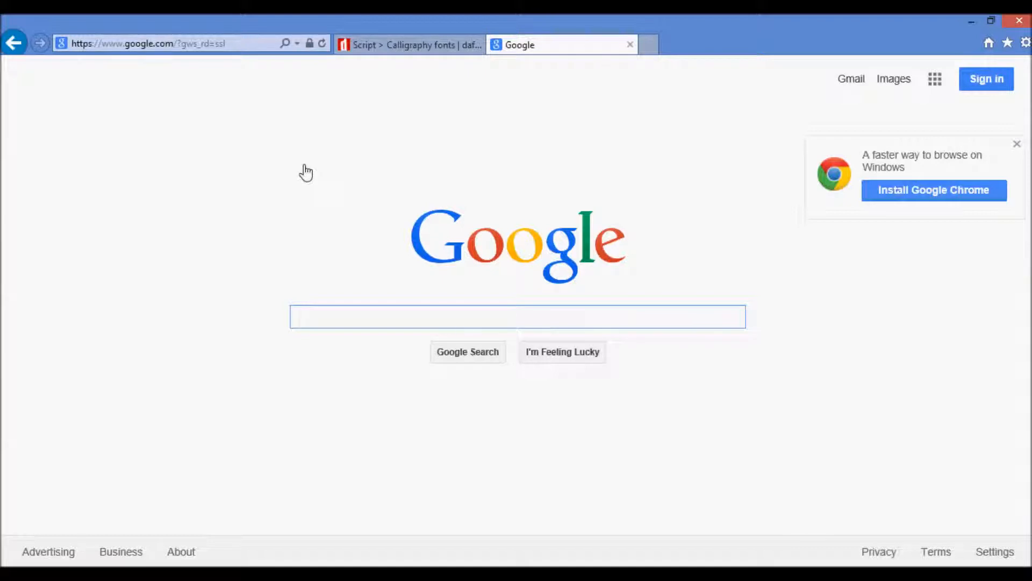
{"action": "left_click", "coordinate": [517, 316]}
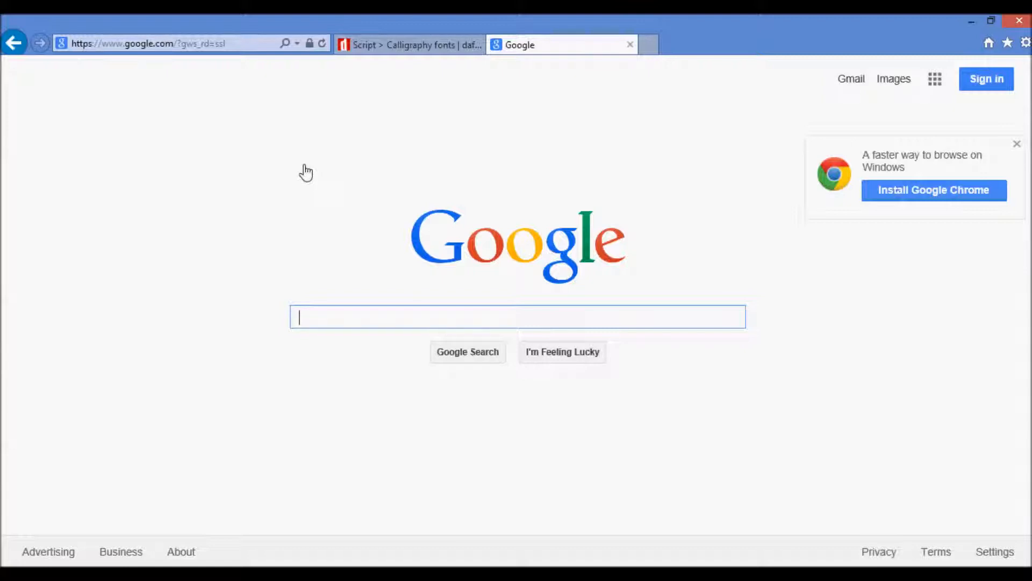
{"action": "type", "text": "golf"}
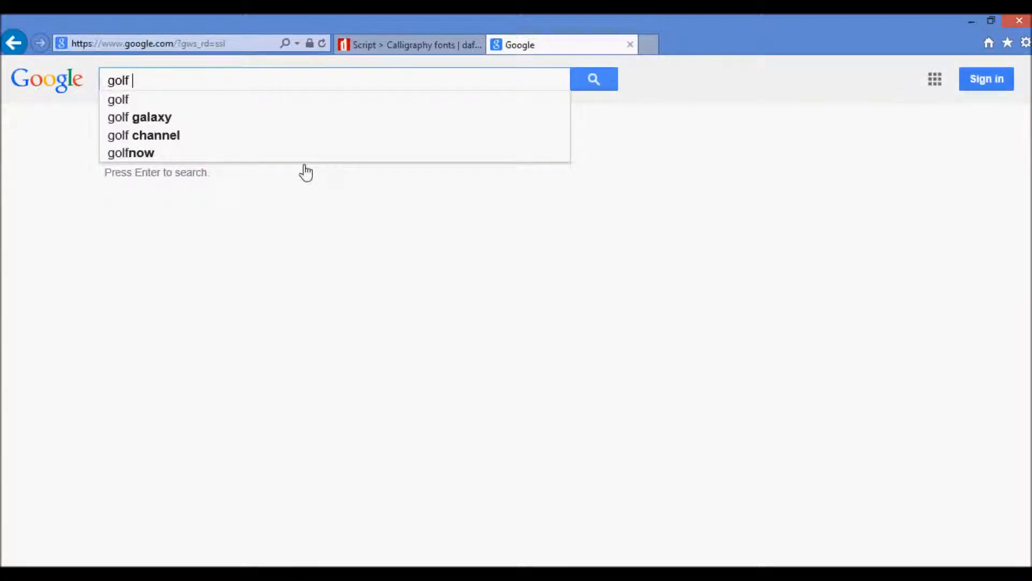
{"action": "type", "text": "clipart black and white"}
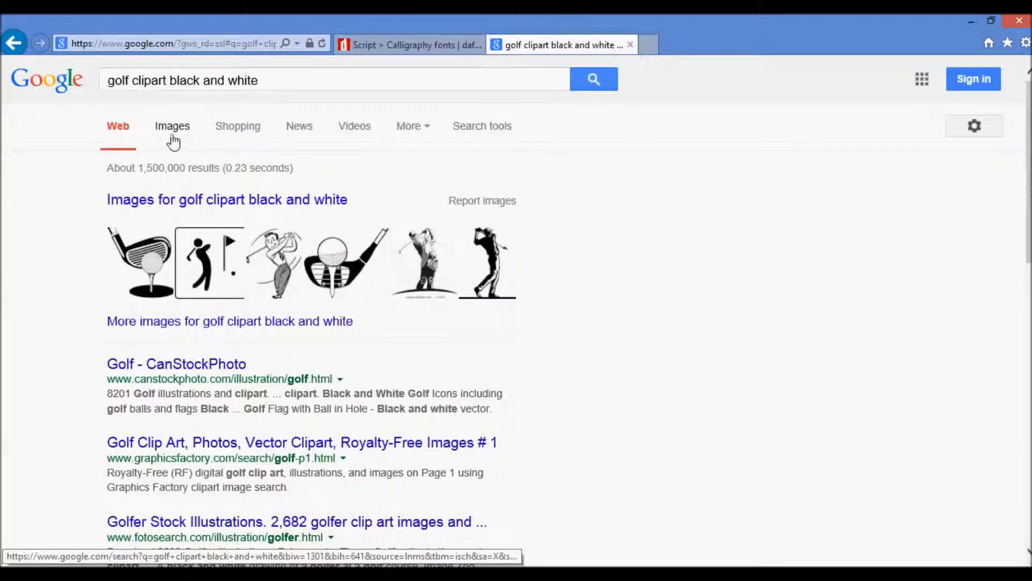
Step: Browse the golf clipart image results and open the pennant flag with golf ball clipart
{"action": "left_click", "coordinate": [172, 125]}
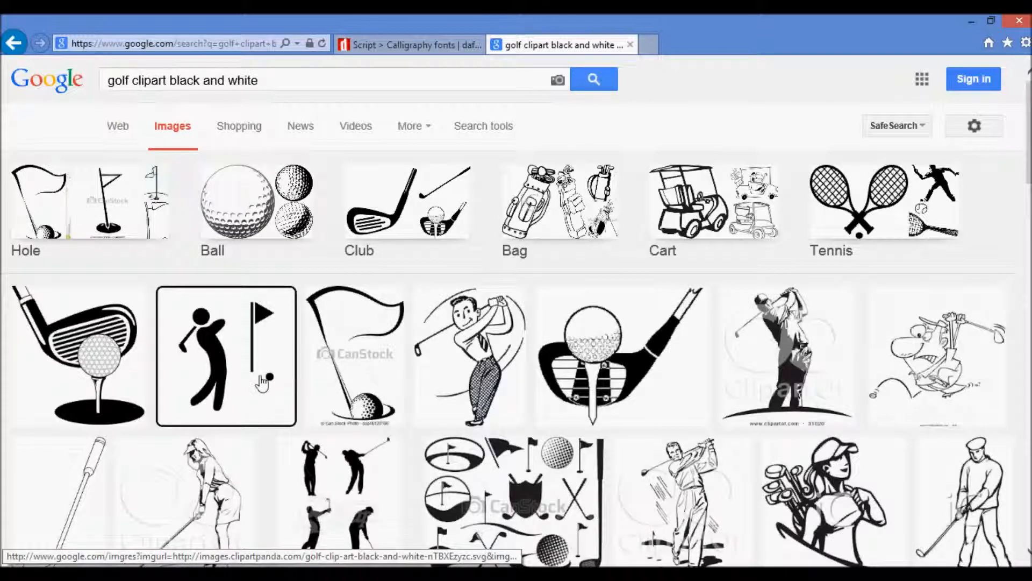
{"action": "scroll", "scroll_direction": "down", "scroll_amount": 3}
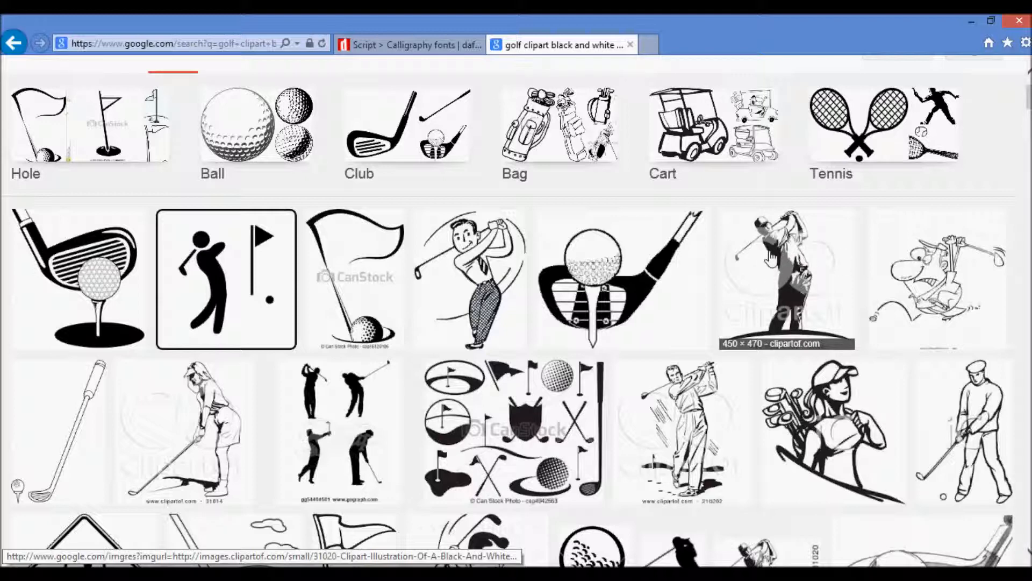
{"action": "mouse_move", "coordinate": [793, 247]}
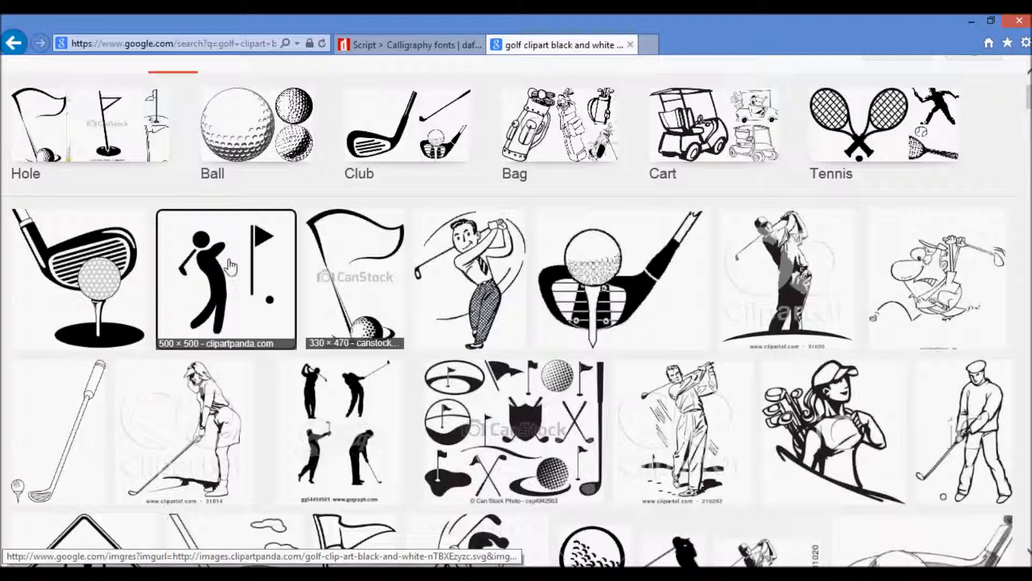
{"action": "mouse_move", "coordinate": [174, 285]}
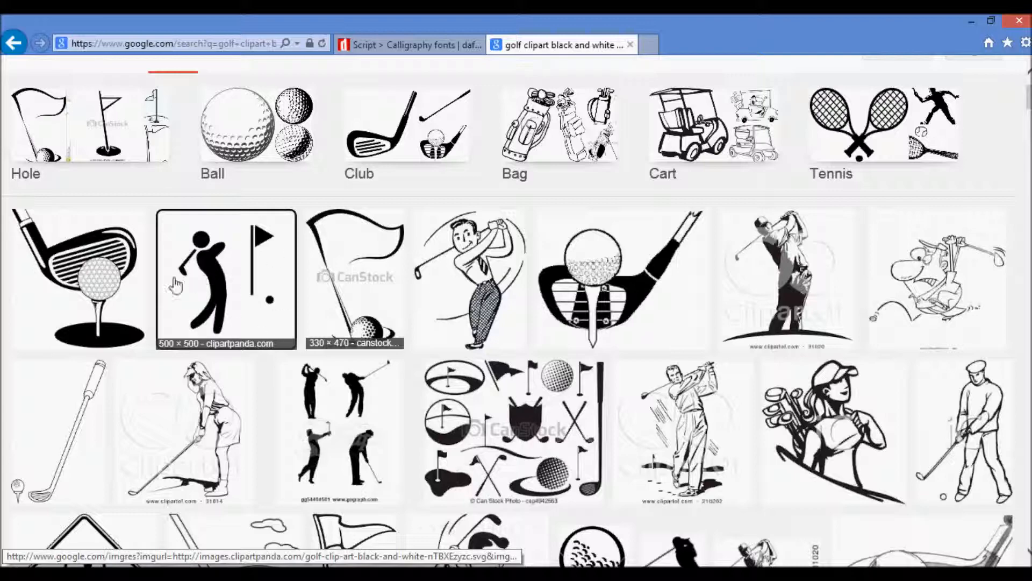
{"action": "scroll", "scroll_direction": "down", "scroll_amount": 3}
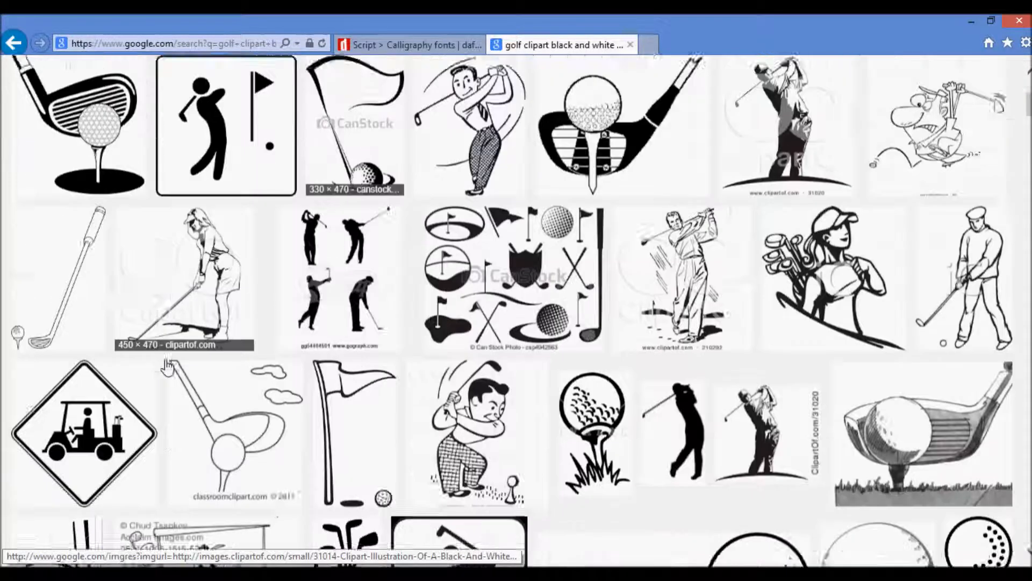
{"action": "scroll", "scroll_direction": "down", "scroll_amount": 3}
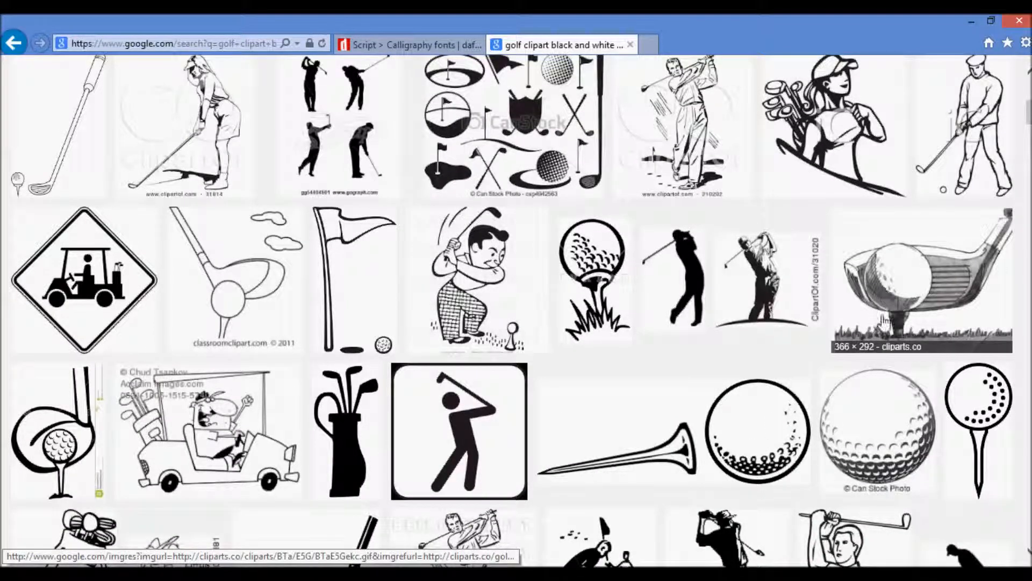
{"action": "left_click", "coordinate": [353, 280]}
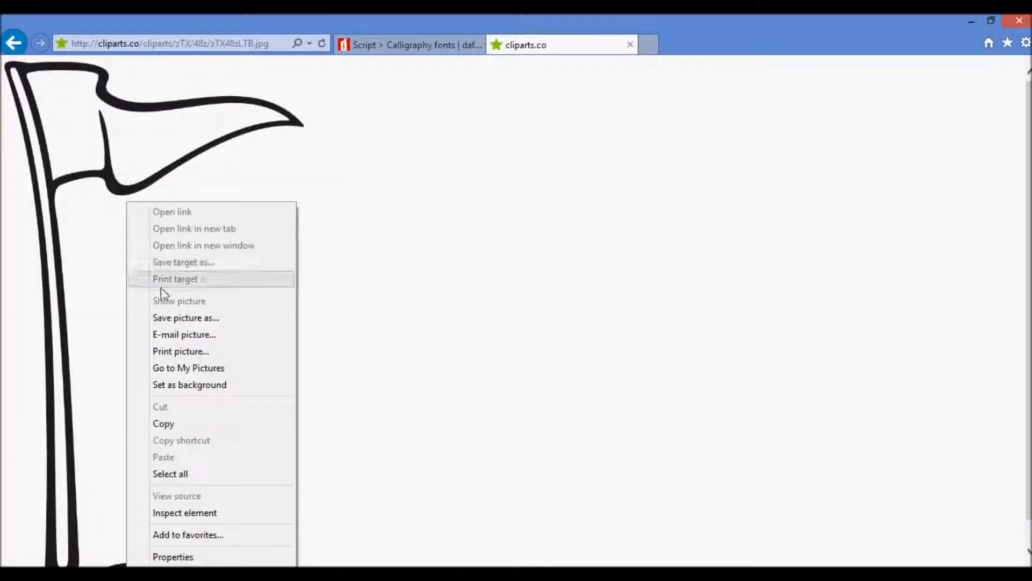
Step: Save the golf flag clipart picture to the Desktop
{"action": "left_click", "coordinate": [185, 317]}
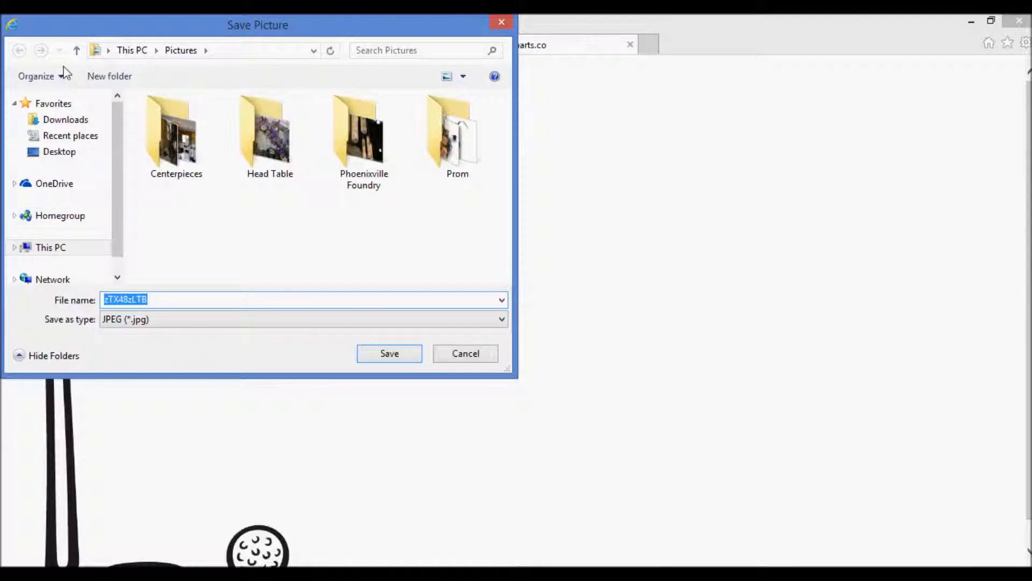
{"action": "left_click", "coordinate": [59, 152]}
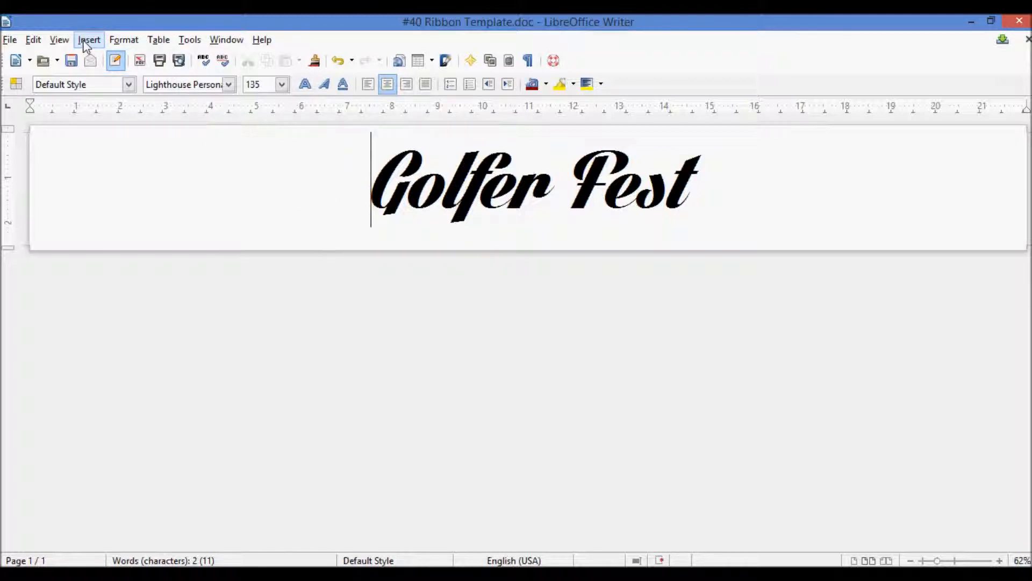
Step: Insert the saved golf flag picture zTX48zLTB from the Desktop into the document
{"action": "left_click", "coordinate": [88, 39]}
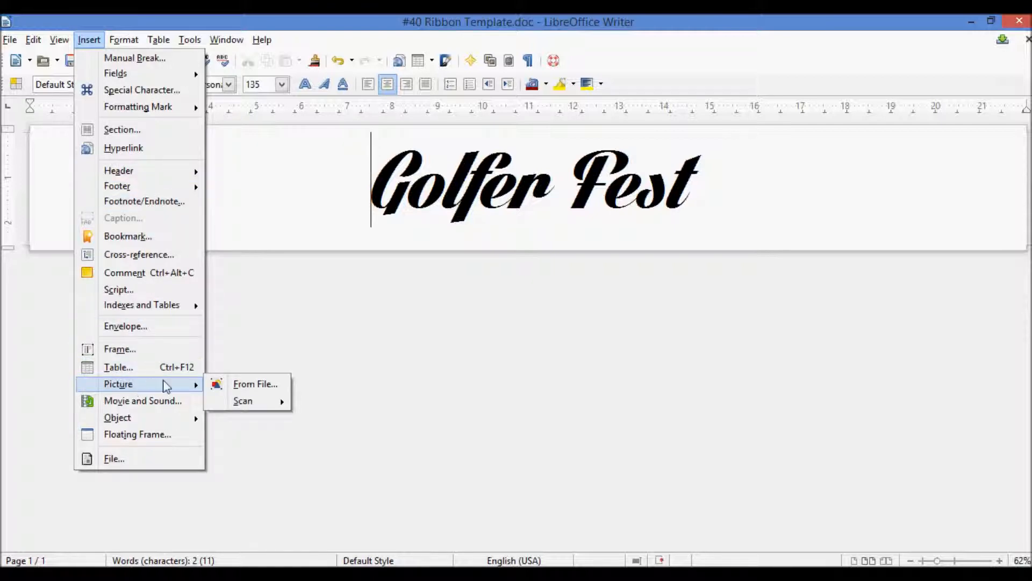
{"action": "left_click", "coordinate": [254, 384]}
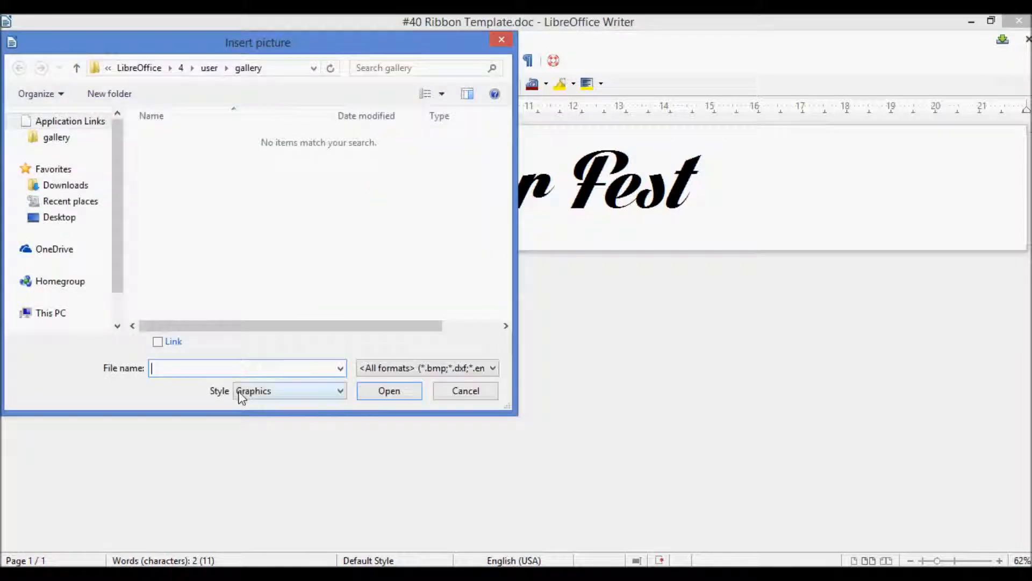
{"action": "left_click", "coordinate": [59, 217]}
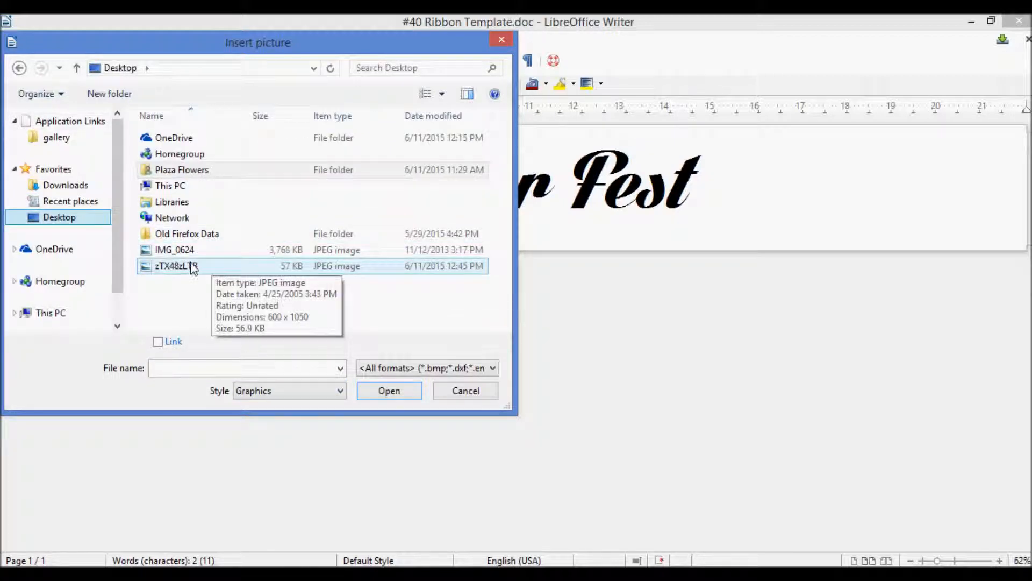
{"action": "left_click", "coordinate": [388, 390]}
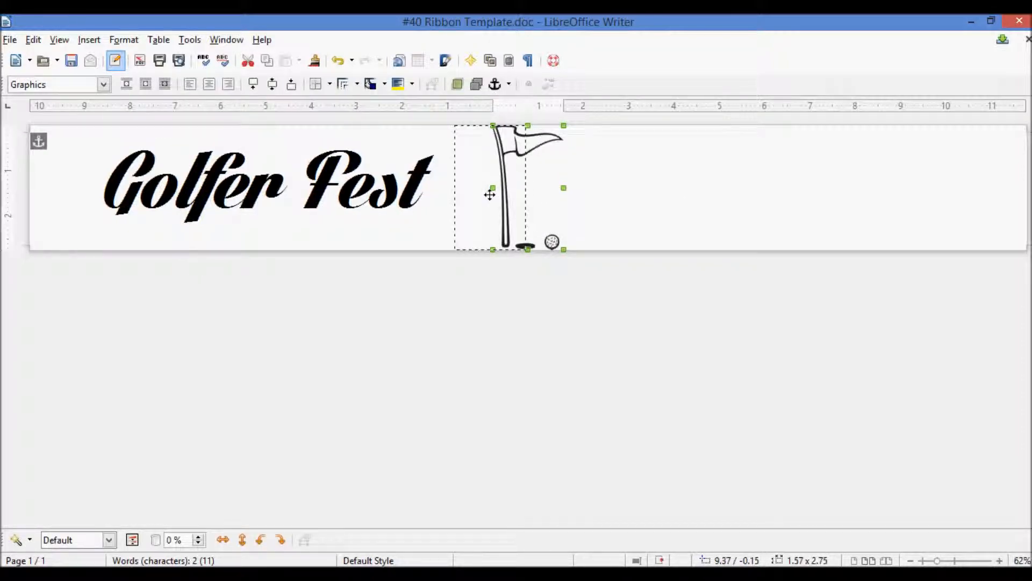
Step: Drag the flag image to just left of 'Golfer Fest' and deselect it
{"action": "left_click_drag", "start_coordinate": [491, 188], "coordinate": [122, 187]}
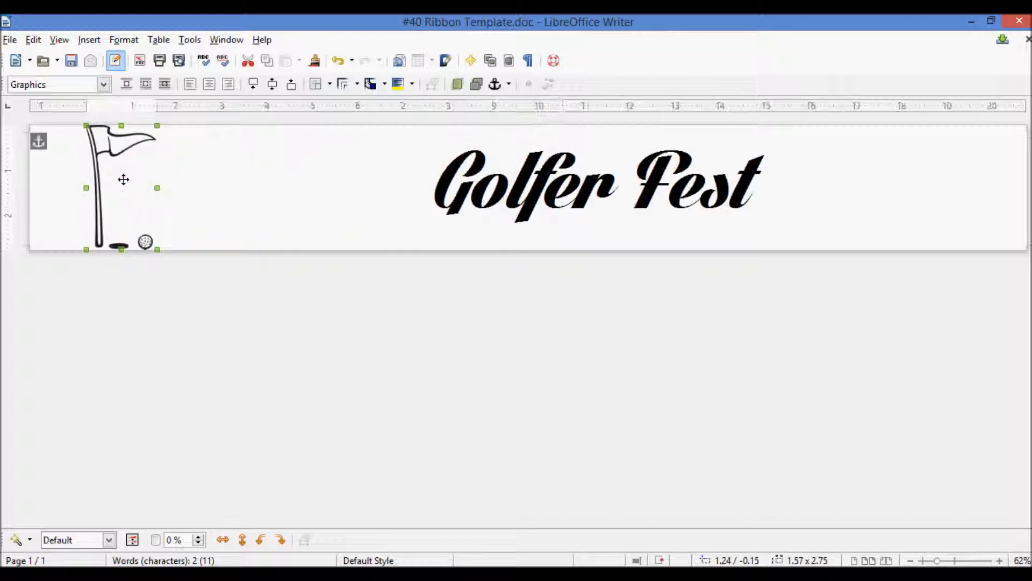
{"action": "left_click_drag", "start_coordinate": [123, 179], "coordinate": [219, 182]}
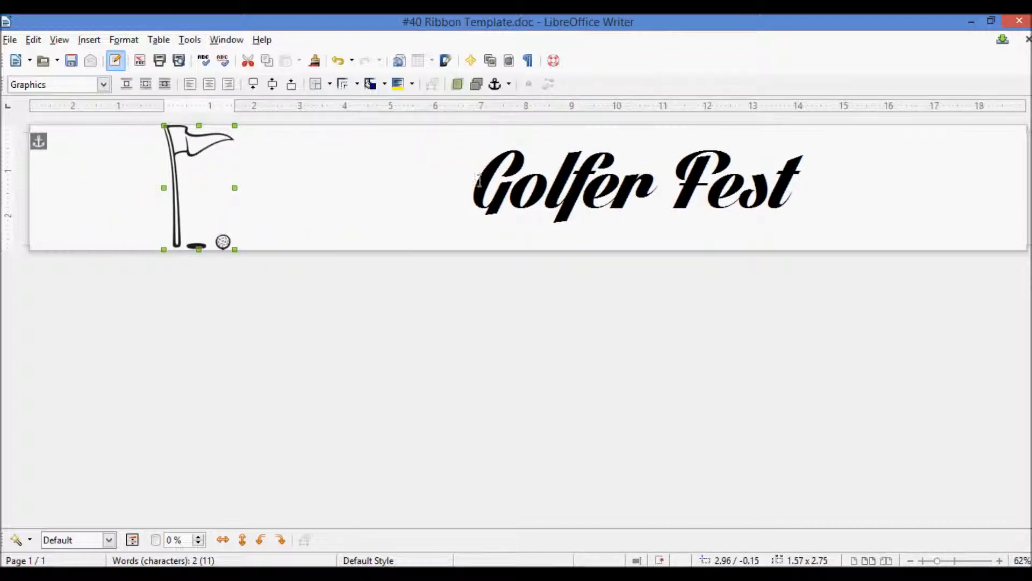
{"action": "mouse_move", "coordinate": [468, 186]}
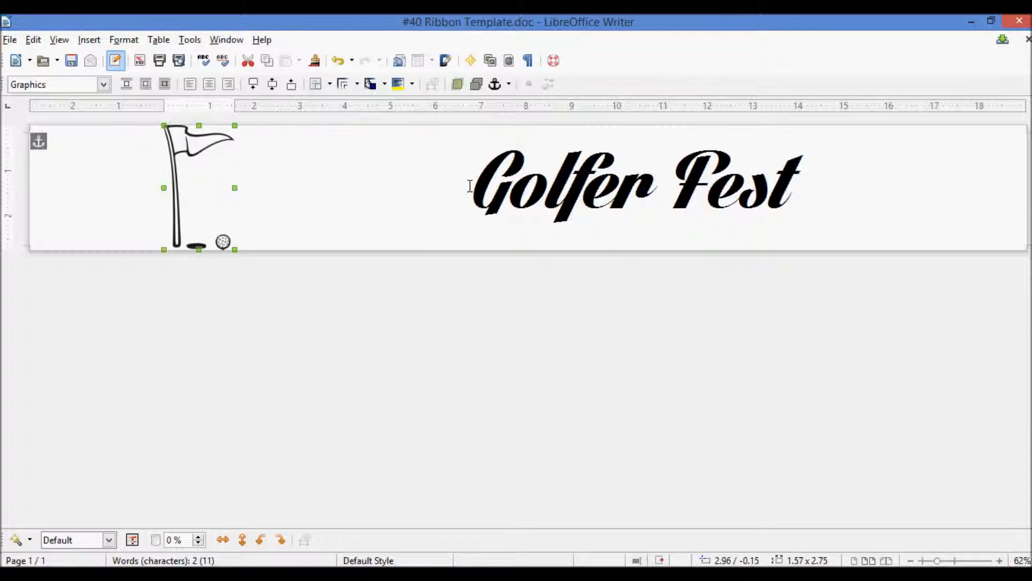
{"action": "left_click", "coordinate": [474, 181]}
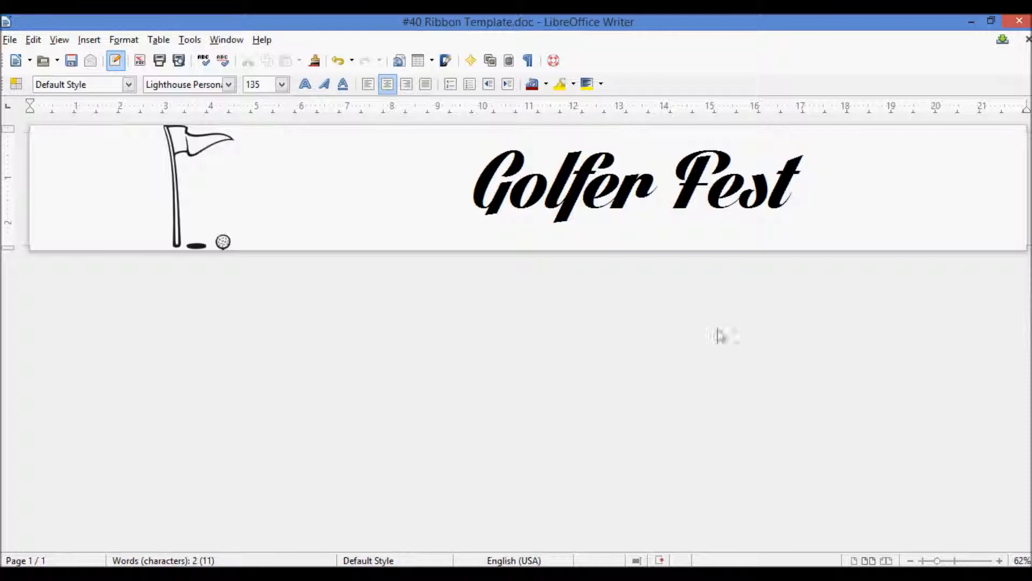
{"action": "left_click", "coordinate": [788, 185]}
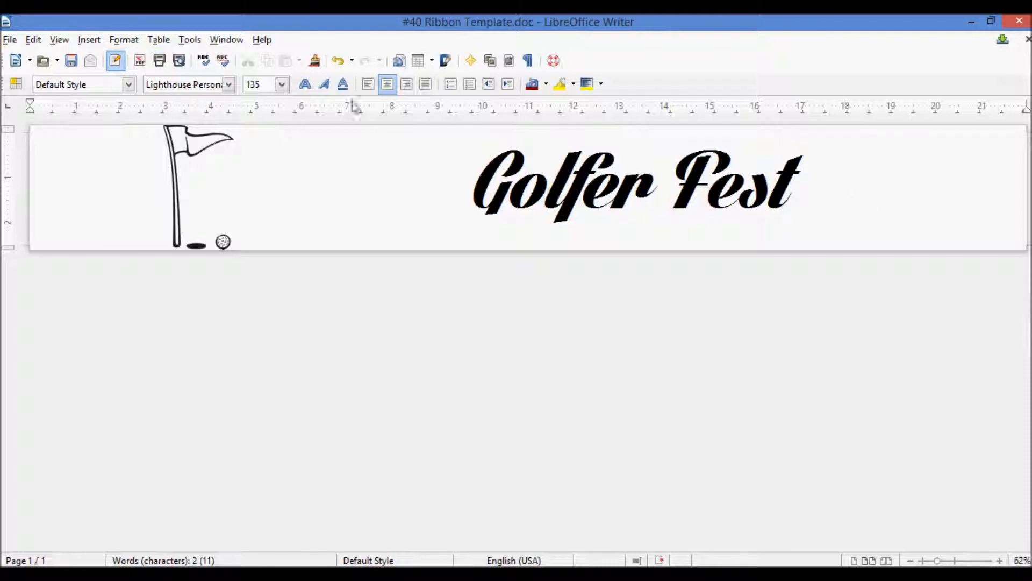
Step: Insert the flag picture again, move it right of 'Golfer Fest', and deselect
{"action": "left_click", "coordinate": [89, 39]}
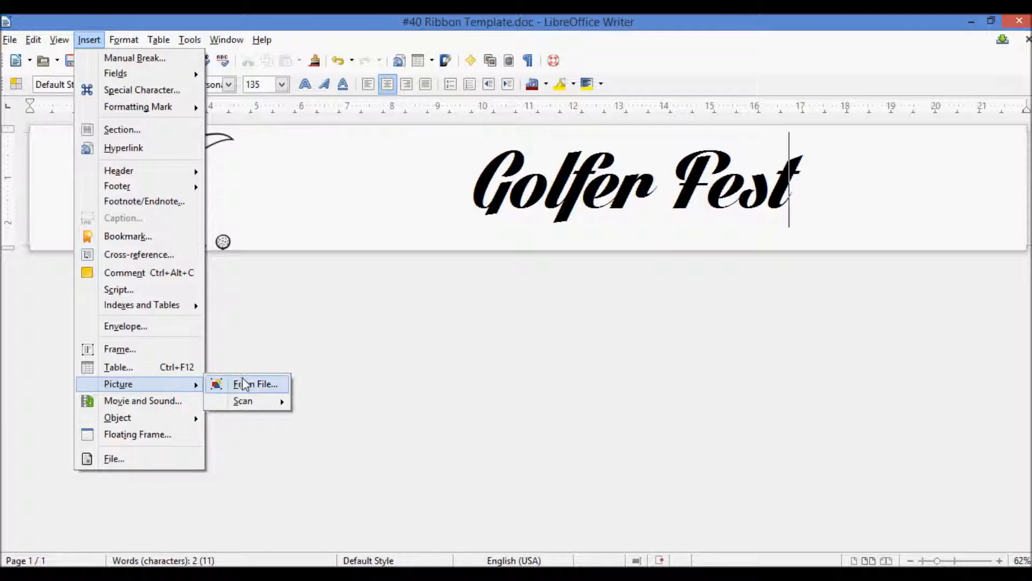
{"action": "left_click", "coordinate": [256, 383]}
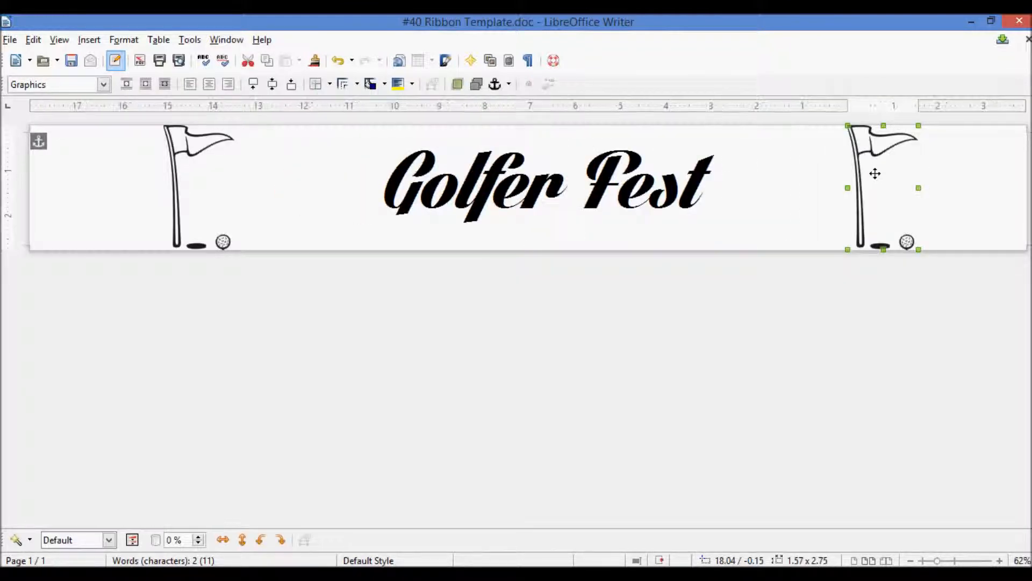
{"action": "left_click_drag", "start_coordinate": [875, 173], "coordinate": [835, 170]}
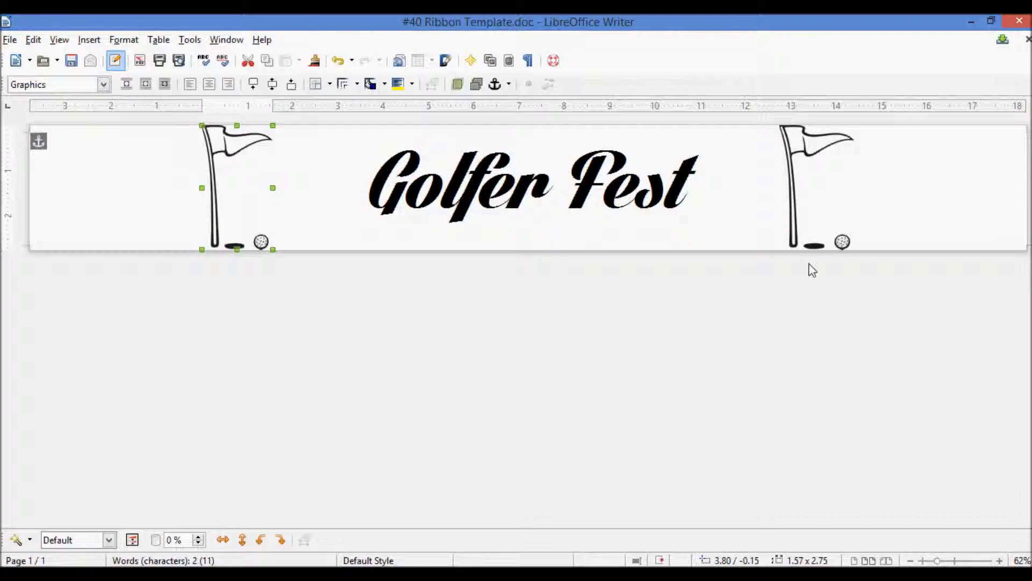
{"action": "left_click", "coordinate": [965, 220]}
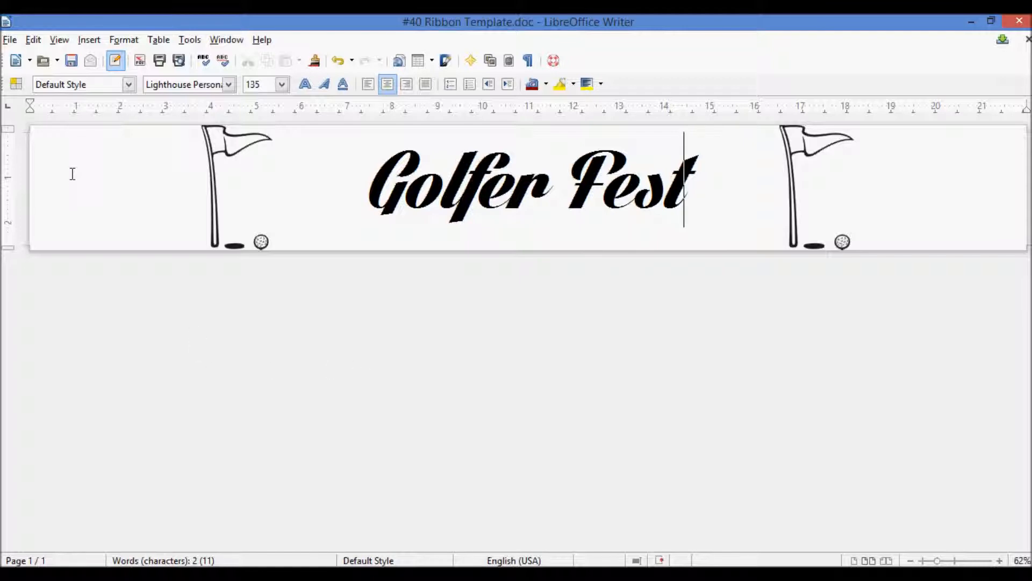
{"action": "left_click", "coordinate": [9, 40]}
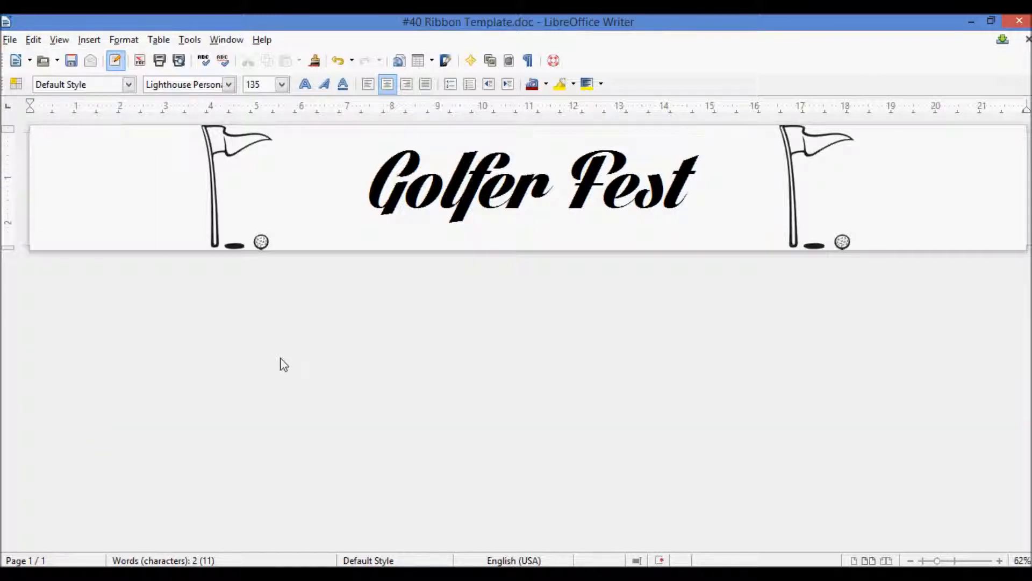
{"action": "left_click", "coordinate": [370, 181]}
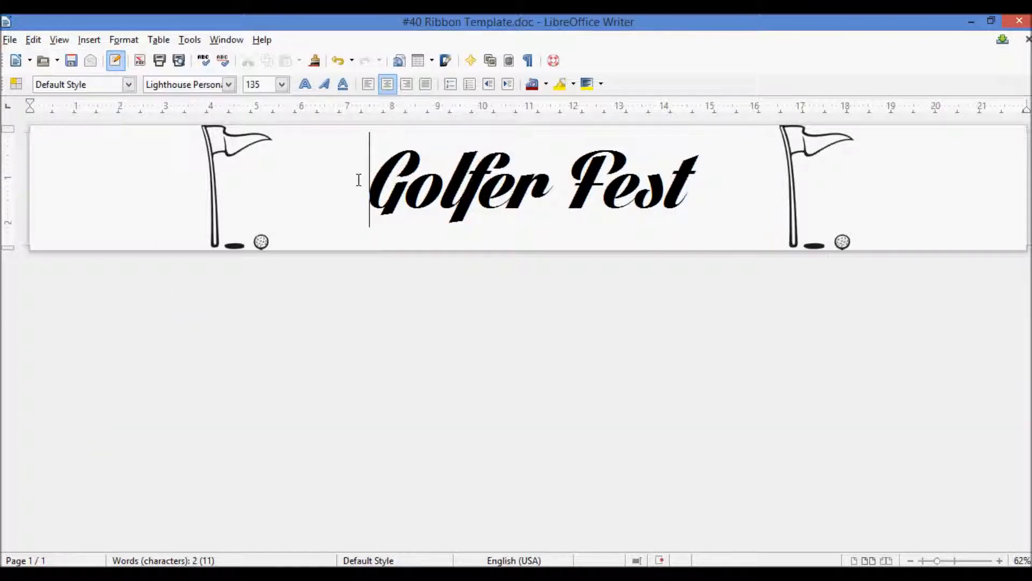
{"action": "right_click", "coordinate": [231, 184]}
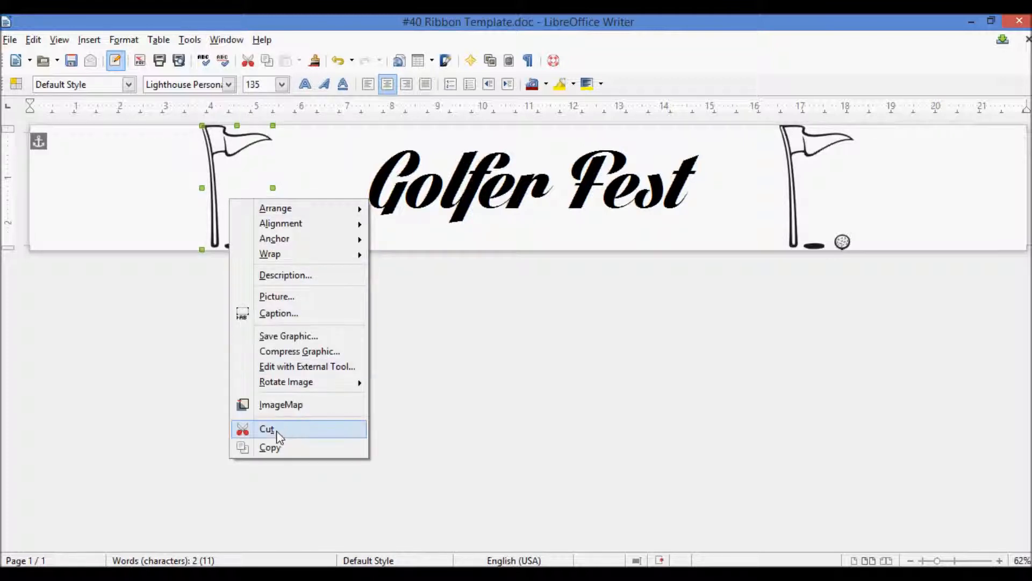
{"action": "mouse_move", "coordinate": [381, 207]}
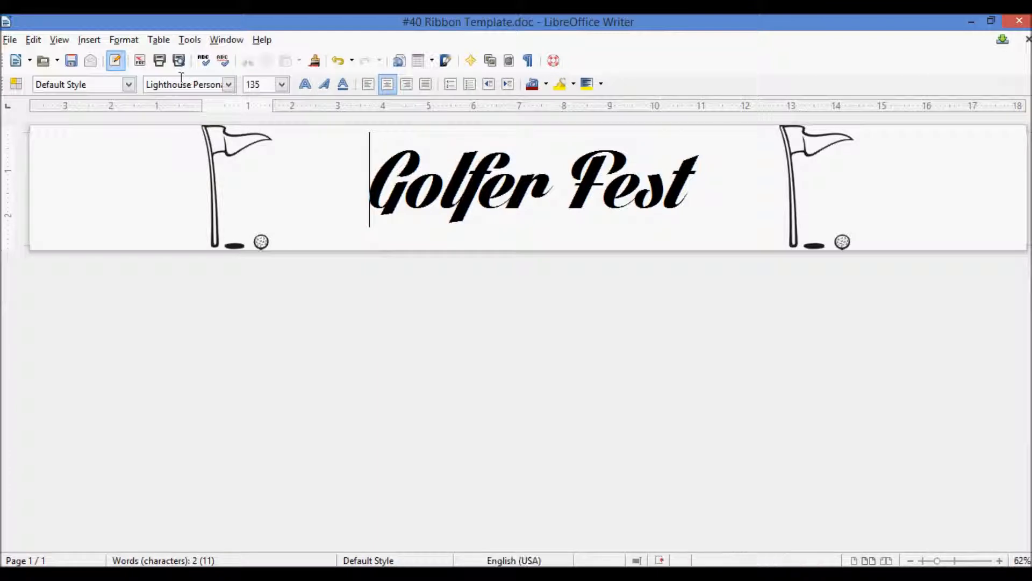
{"action": "left_click", "coordinate": [88, 40]}
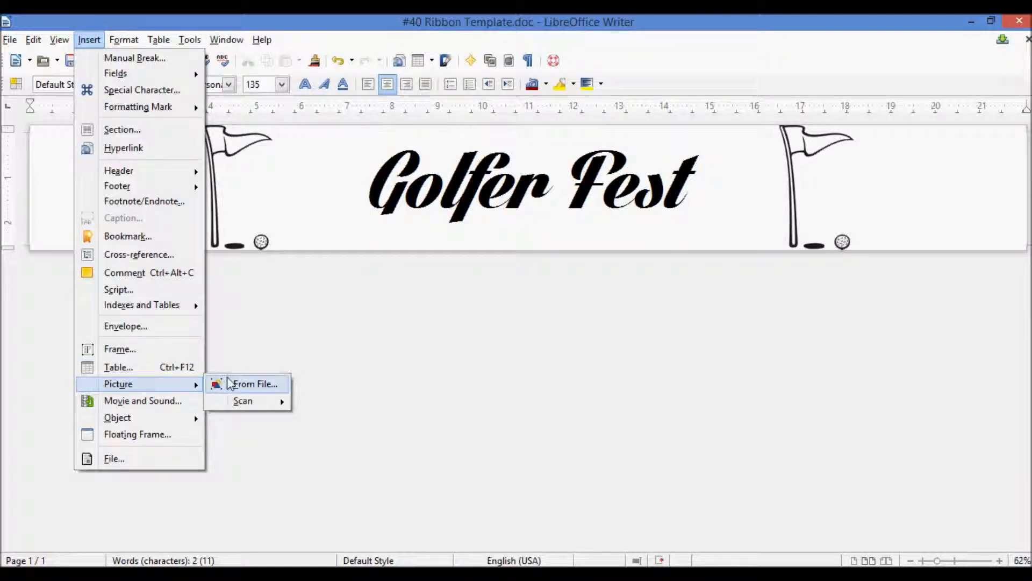
{"action": "left_click", "coordinate": [255, 383]}
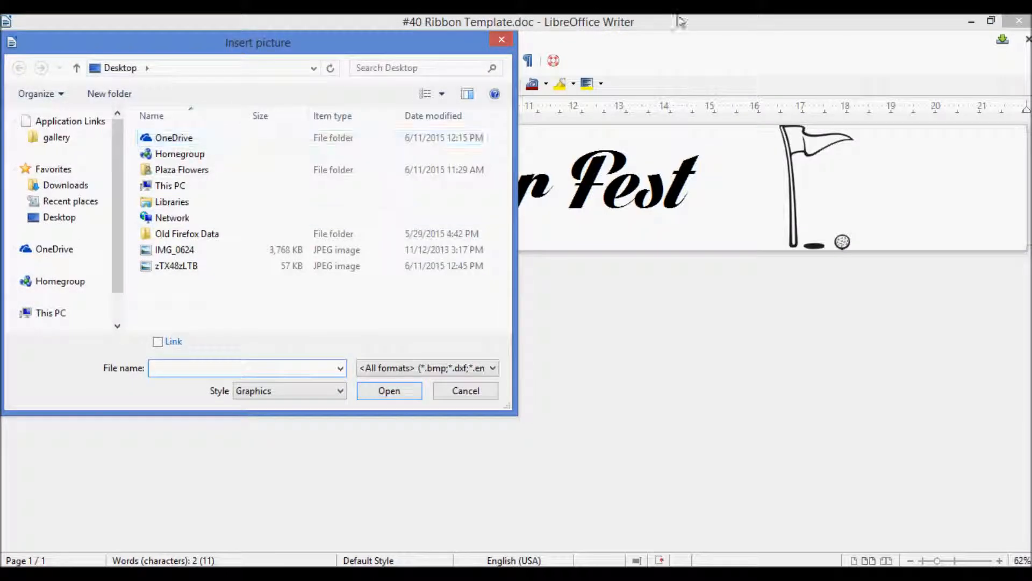
{"action": "left_click", "coordinate": [465, 391]}
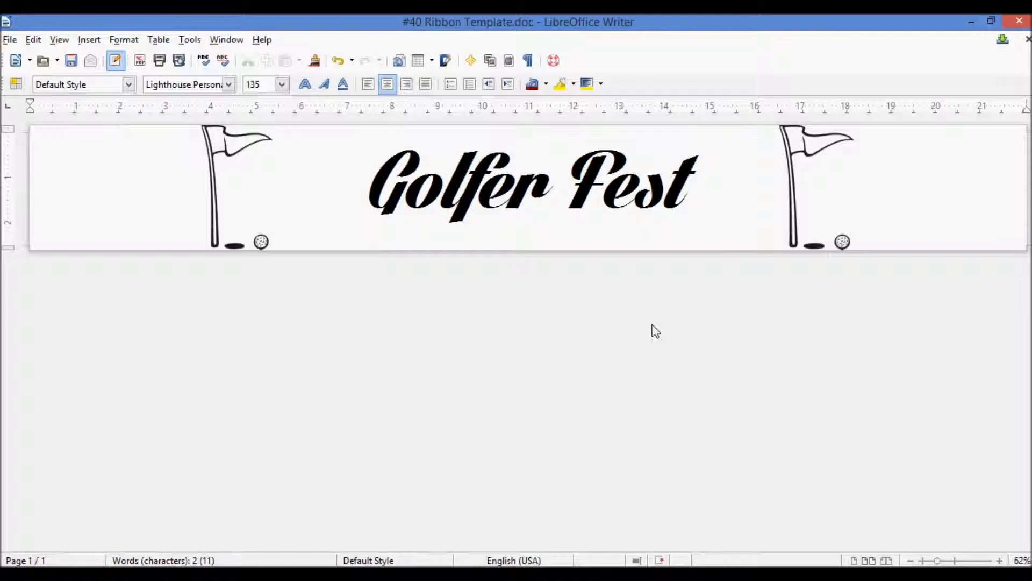
{"action": "left_click", "coordinate": [370, 181]}
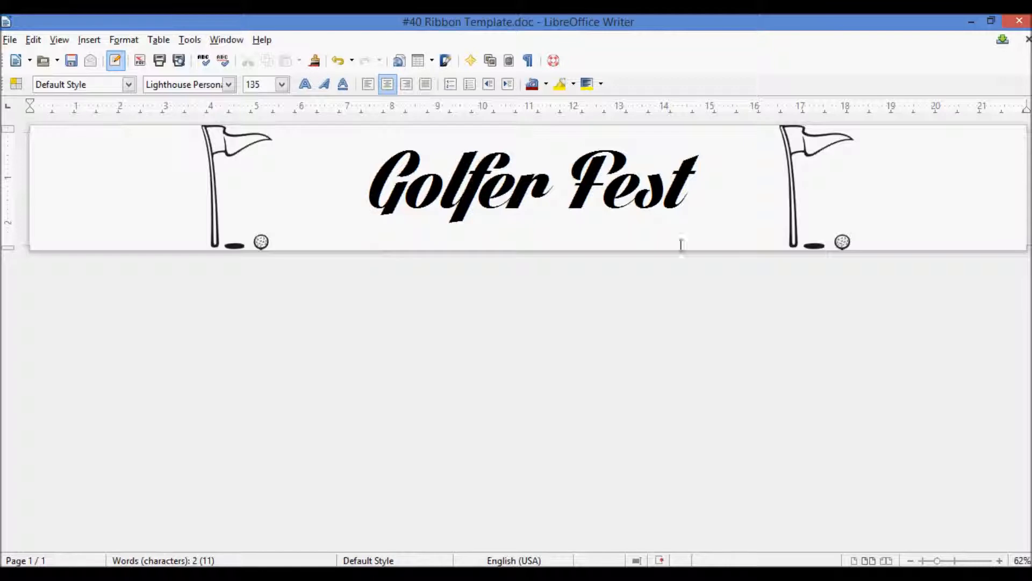
{"action": "left_click", "coordinate": [370, 181]}
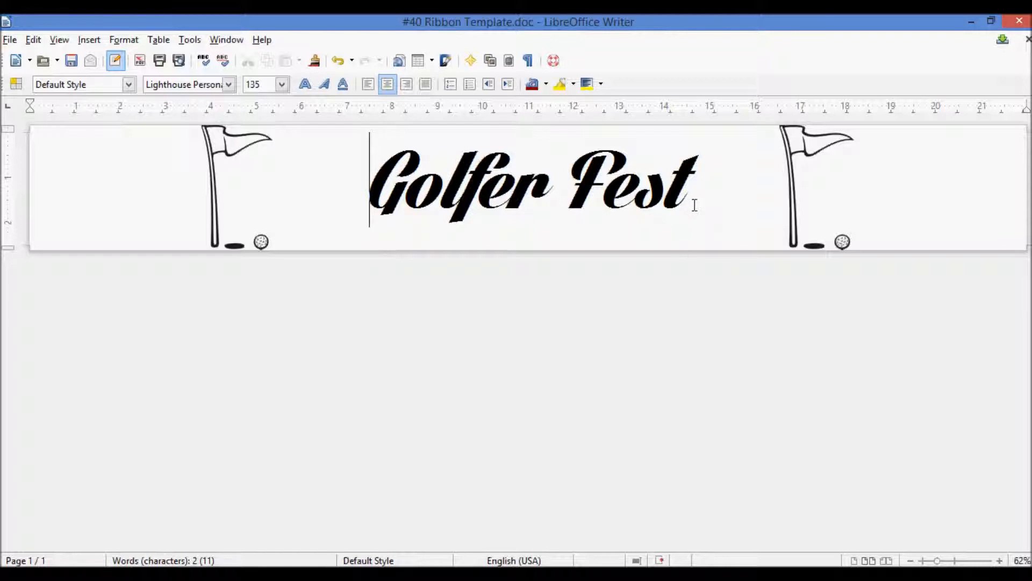
{"action": "mouse_move", "coordinate": [707, 201]}
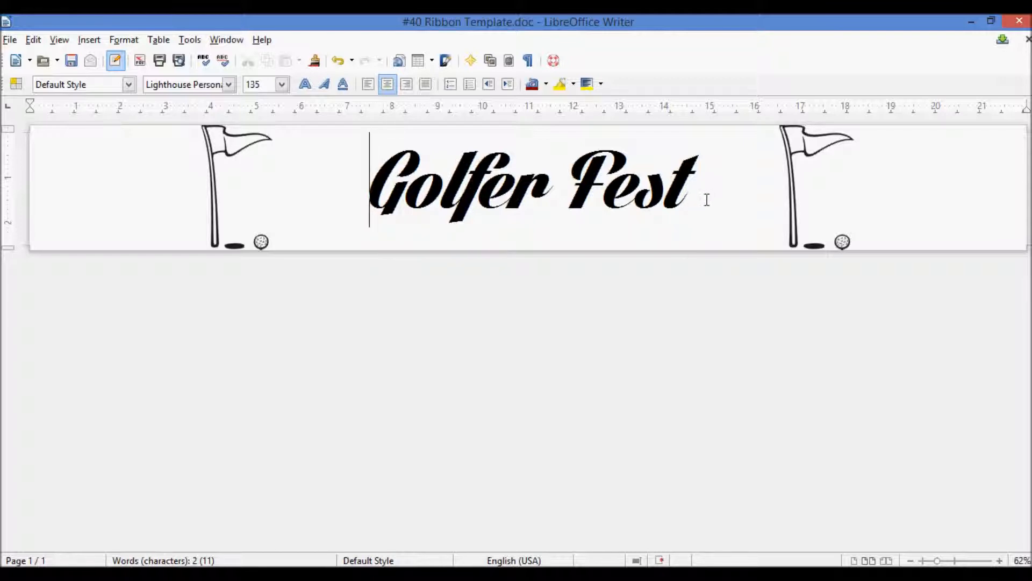